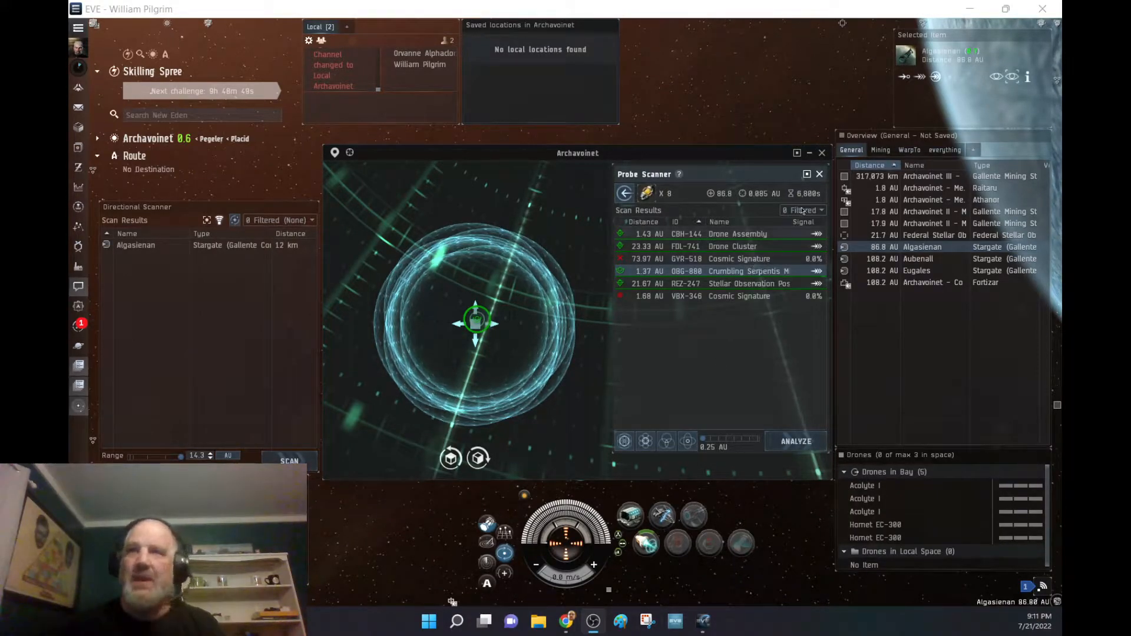
# Filter the probe scanner to hide Cosmic Signatures, leaving only the three anomalies.
pyautogui.click(803, 210)
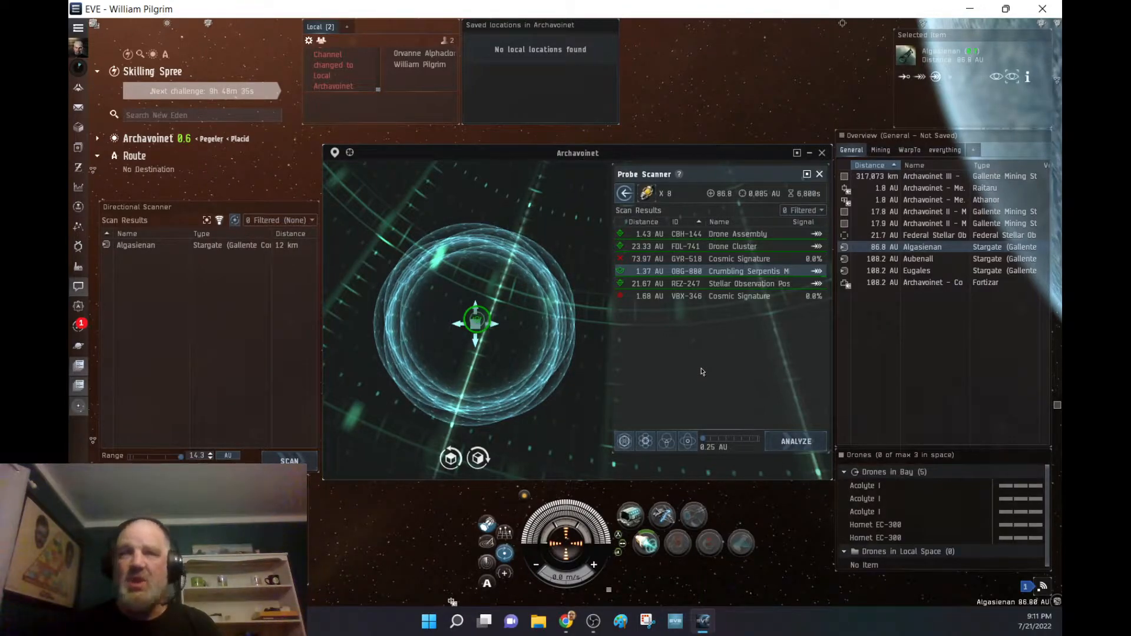
pyautogui.click(822, 210)
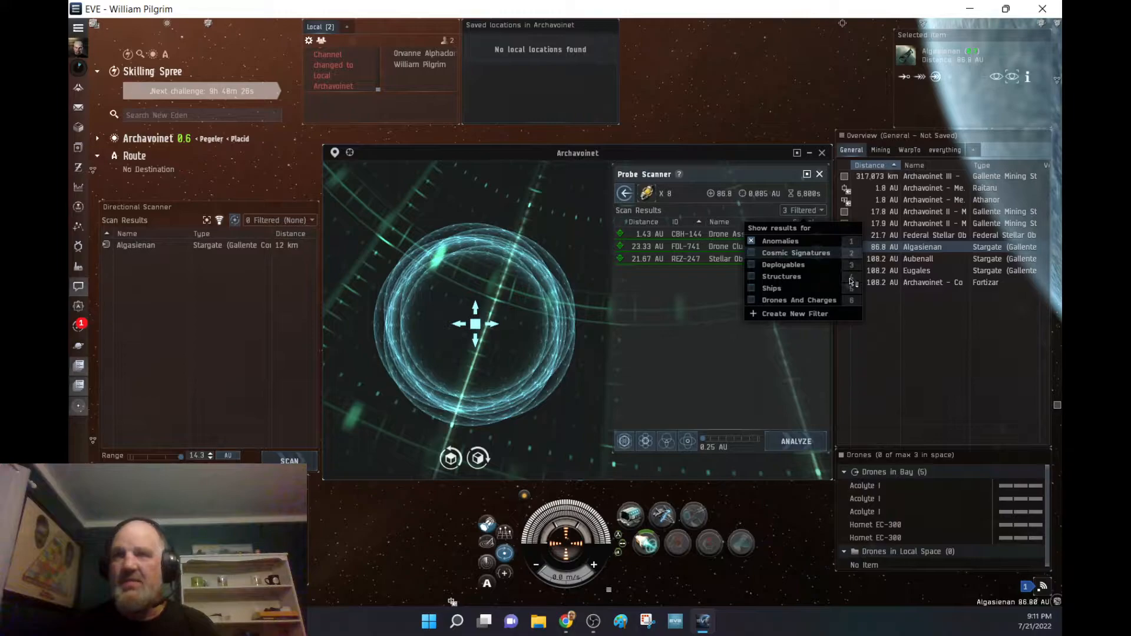
pyautogui.click(751, 300)
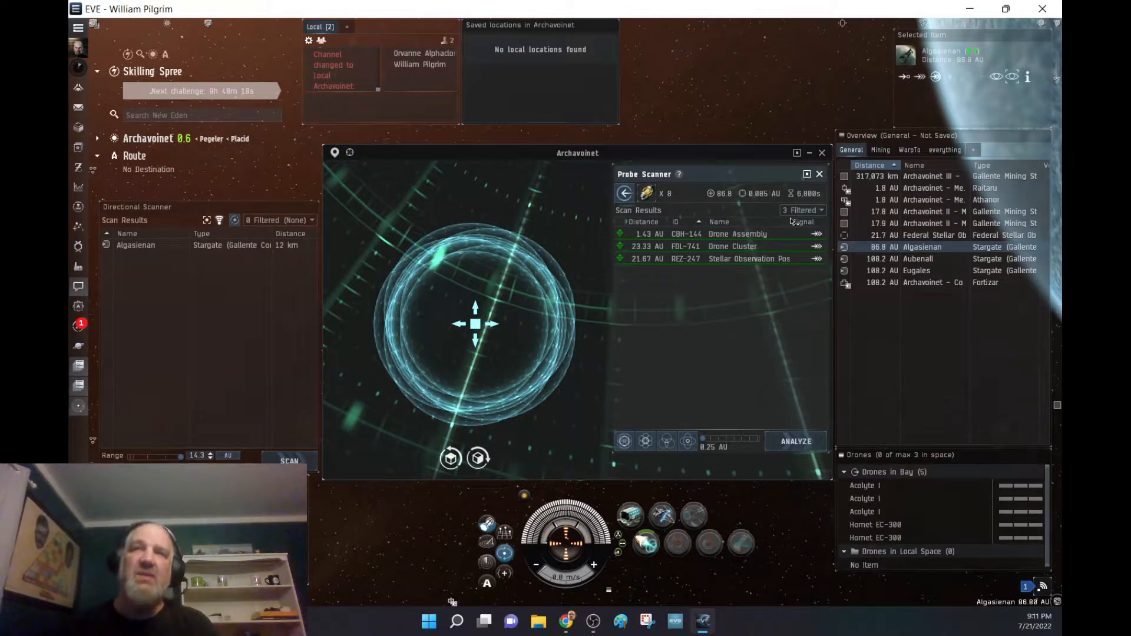
# Turn Cosmic Signatures back on so all five scan results are listed.
pyautogui.click(801, 210)
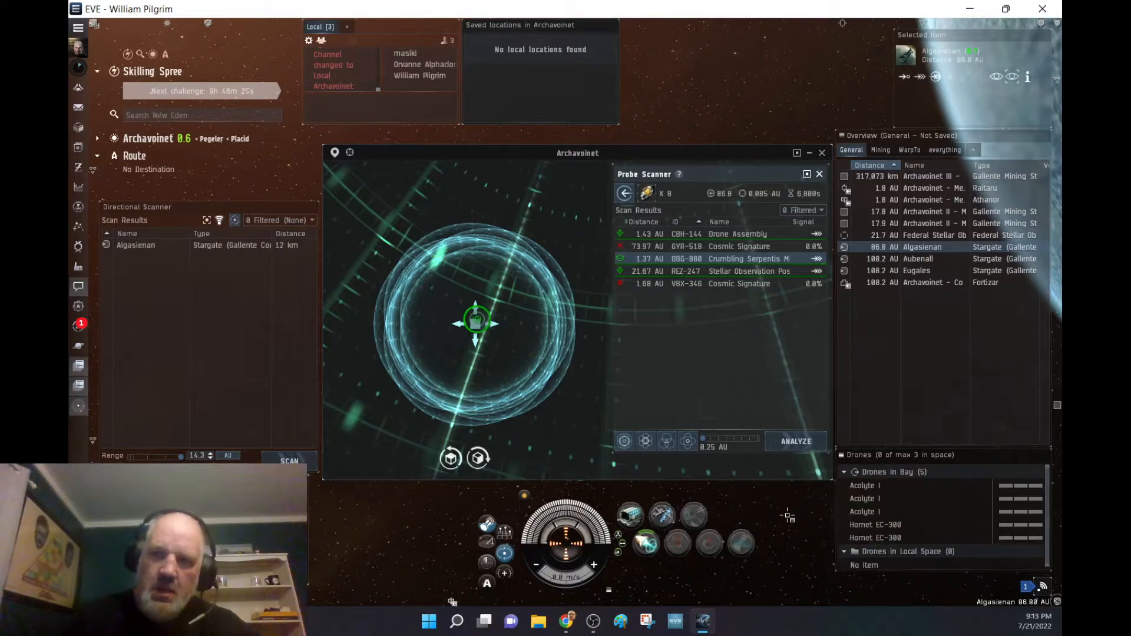
pyautogui.moveTo(798, 527)
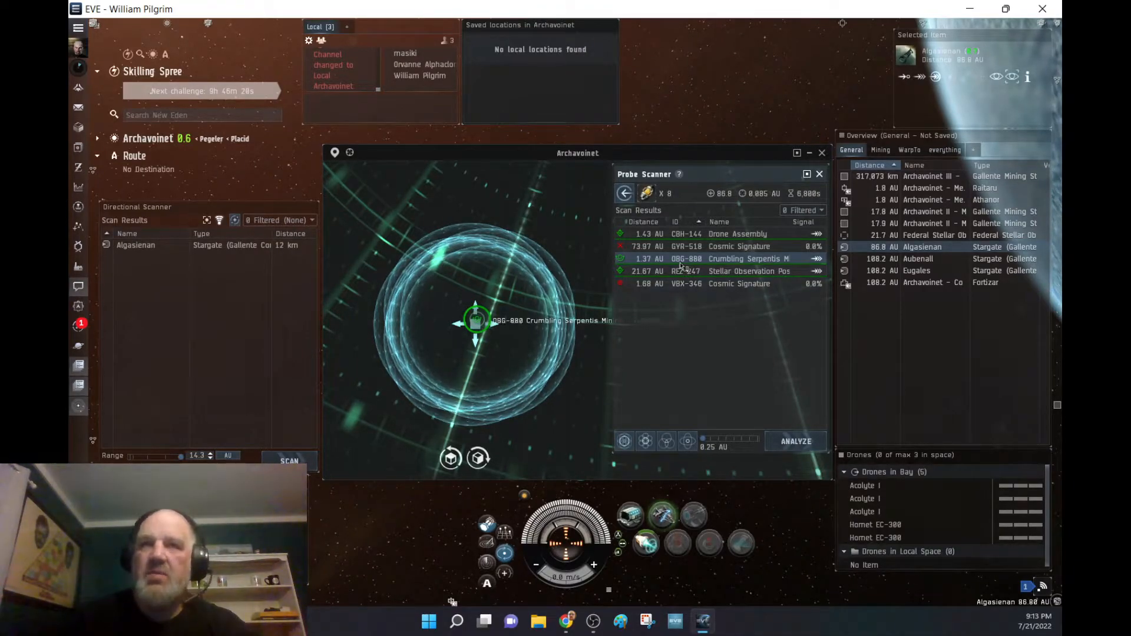
# Warp to the Crumbling Serpentis Mining Installation and dismiss its relic-site description.
pyautogui.rightClick(685, 259)
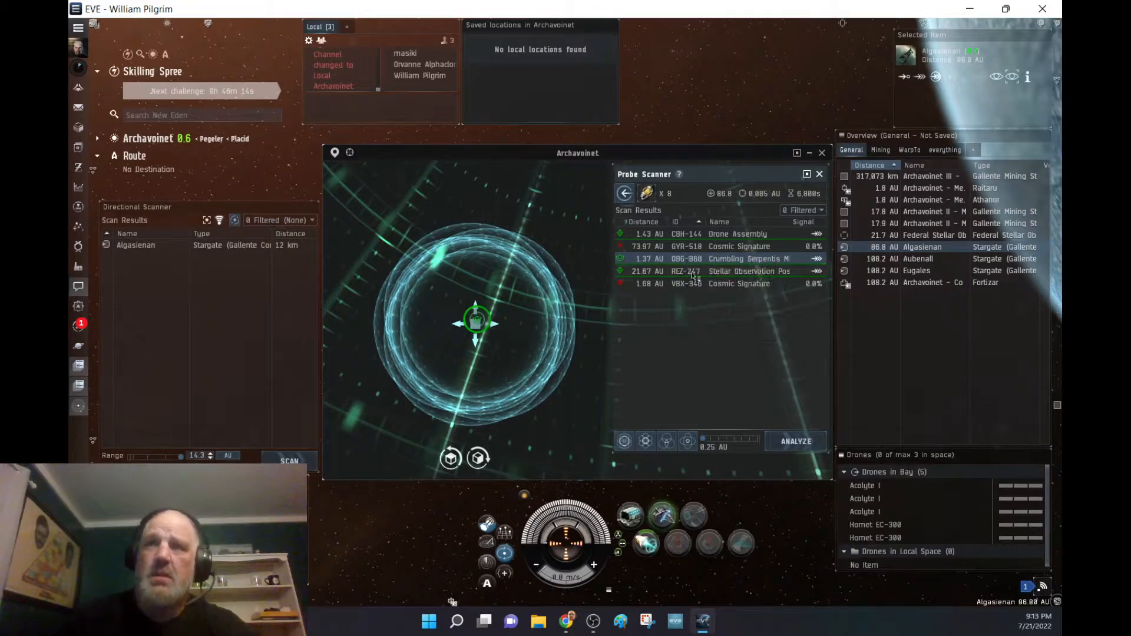
pyautogui.click(749, 258)
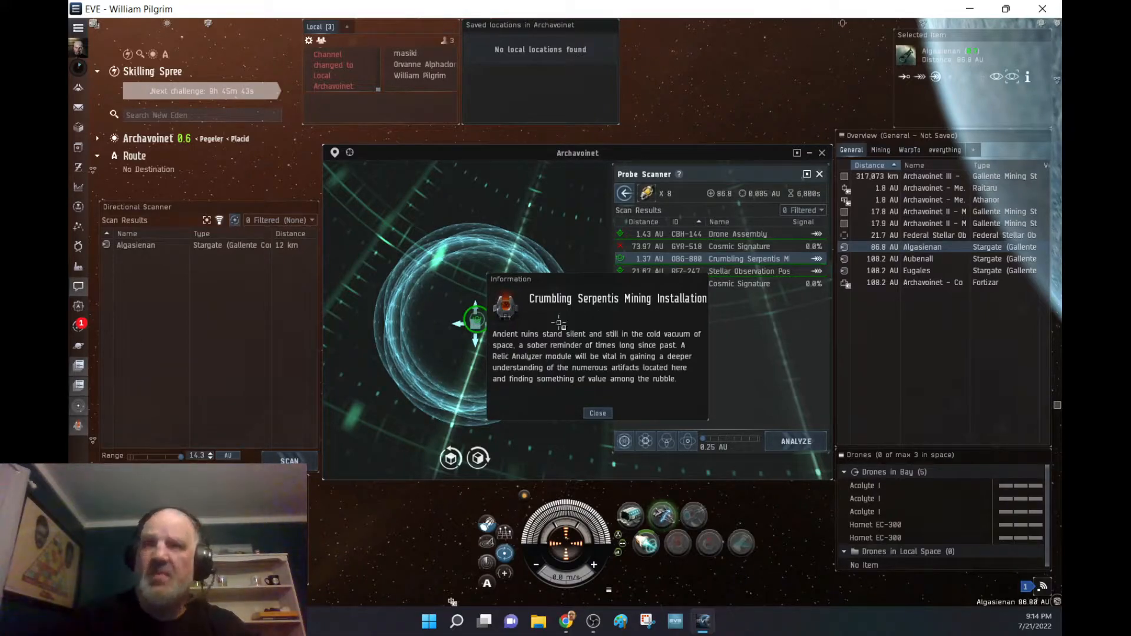
pyautogui.moveTo(725, 500)
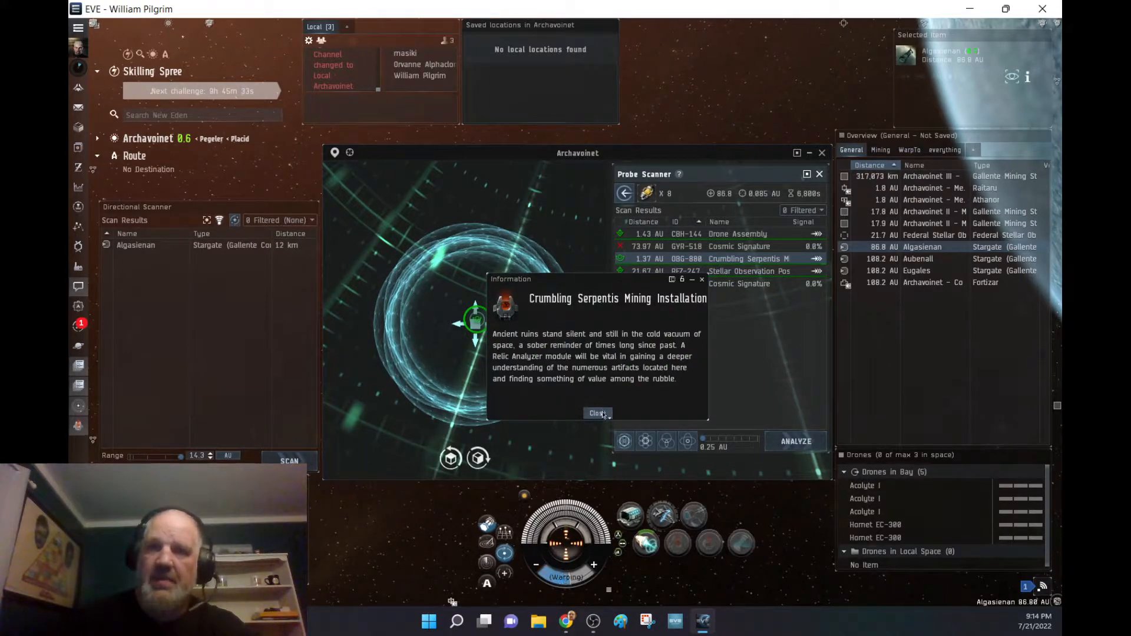
pyautogui.click(597, 413)
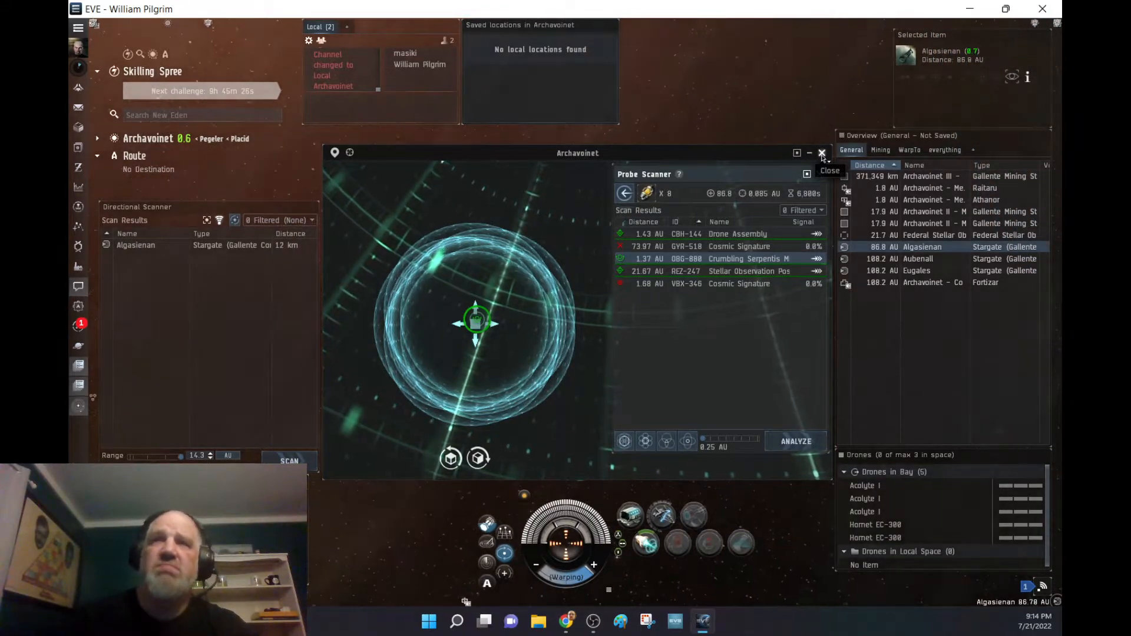
# Close the solar system map while the warp to the relic site finishes.
pyautogui.click(822, 154)
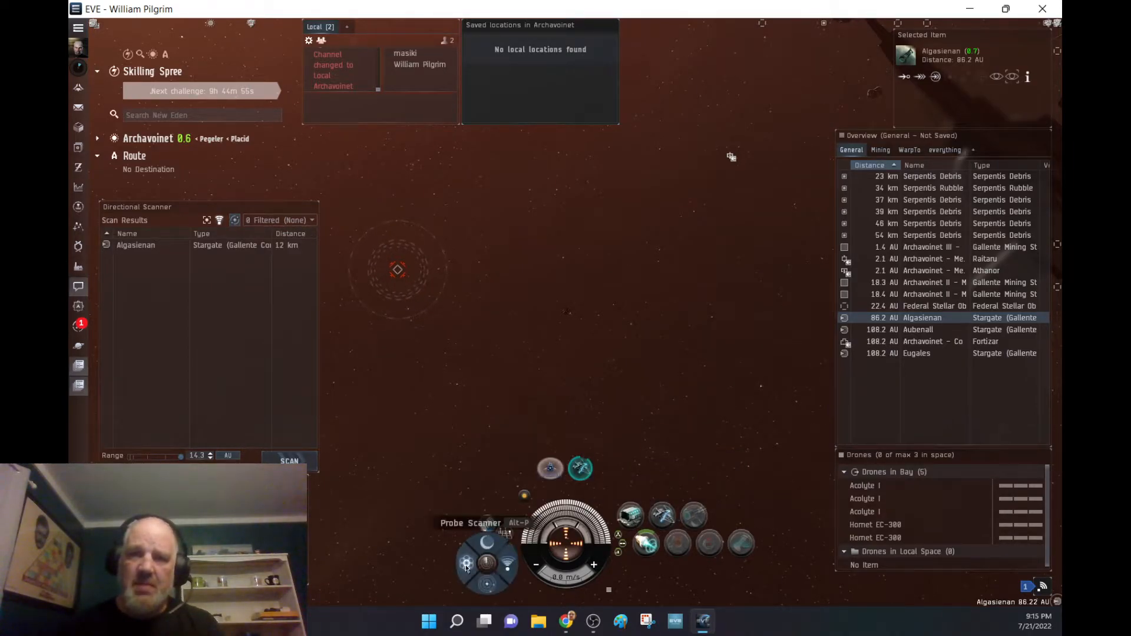
# Put the Expanded Probe Launcher offline and bring another high-slot module online.
pyautogui.click(467, 563)
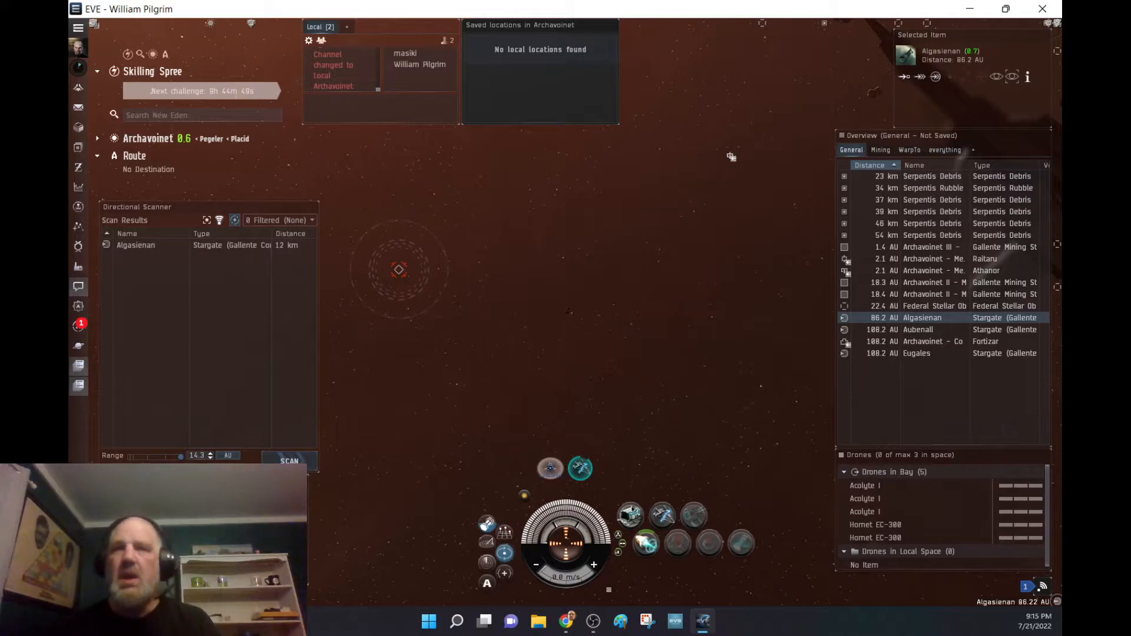
pyautogui.moveTo(630, 515)
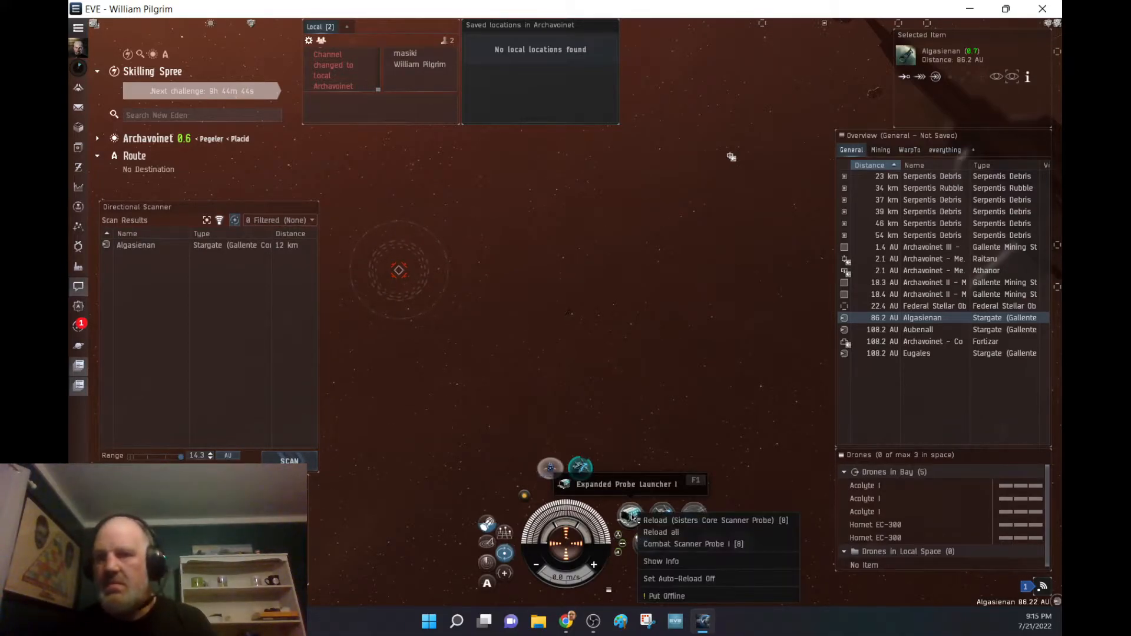
pyautogui.click(664, 596)
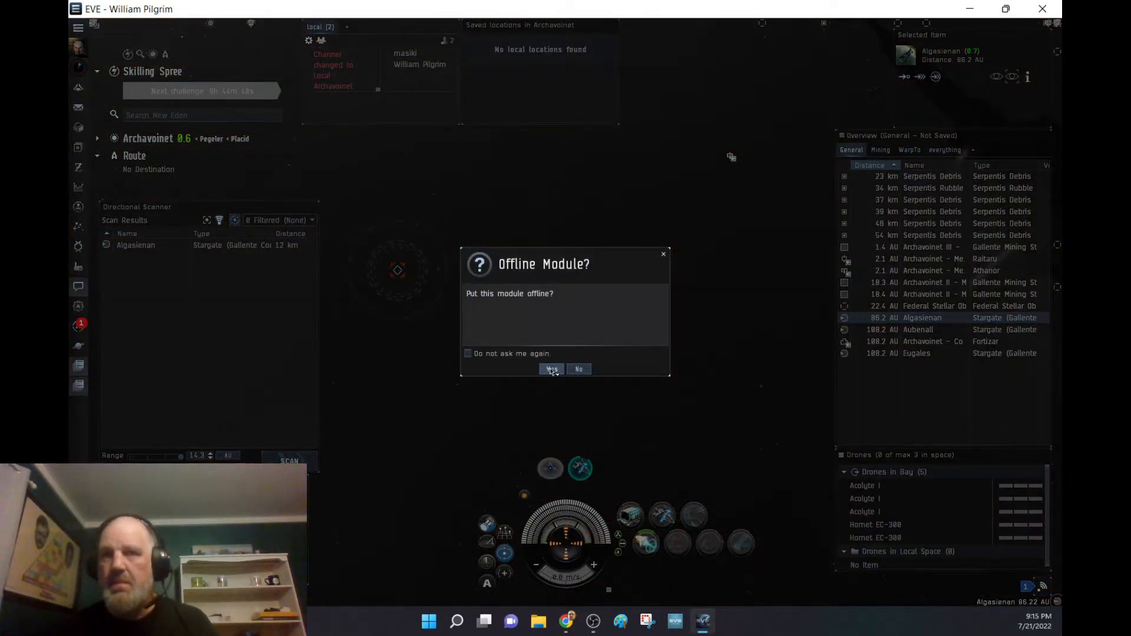
pyautogui.click(551, 369)
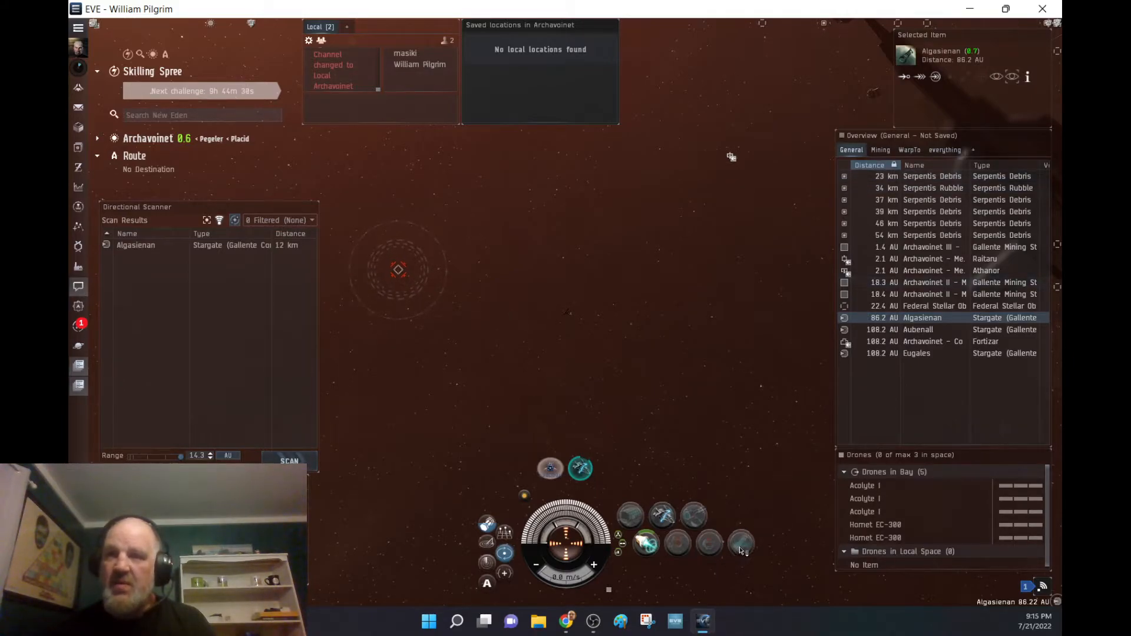
pyautogui.rightClick(741, 542)
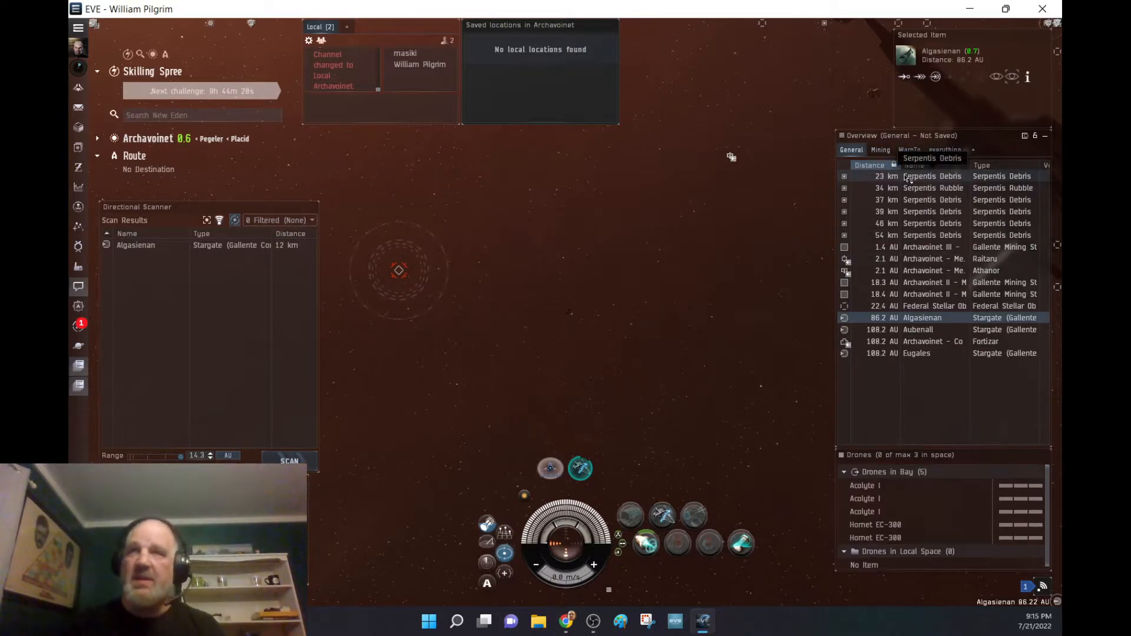
# Lock and cargo-scan the Serpentis Debris wrecks, closing each scan result.
pyautogui.click(932, 188)
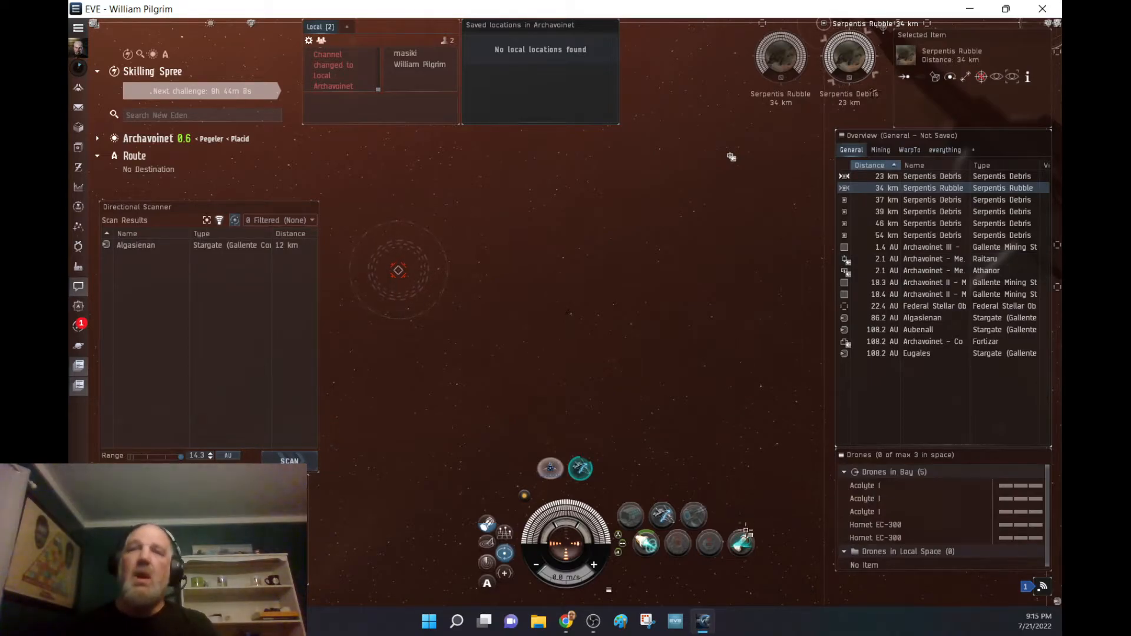
pyautogui.moveTo(742, 544)
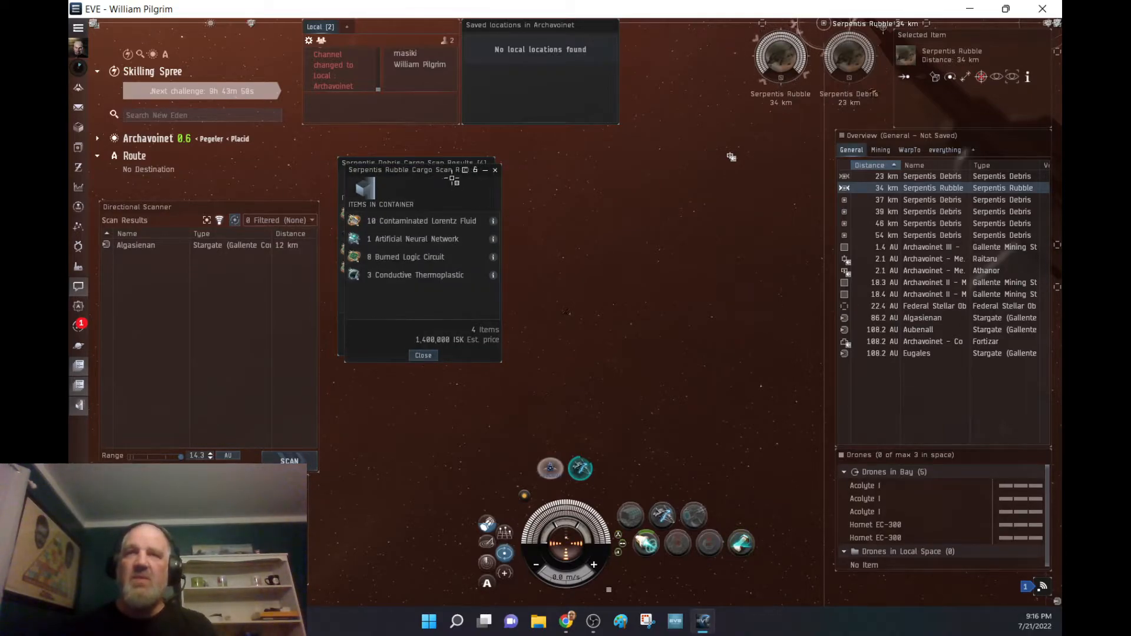
pyautogui.moveTo(793, 72)
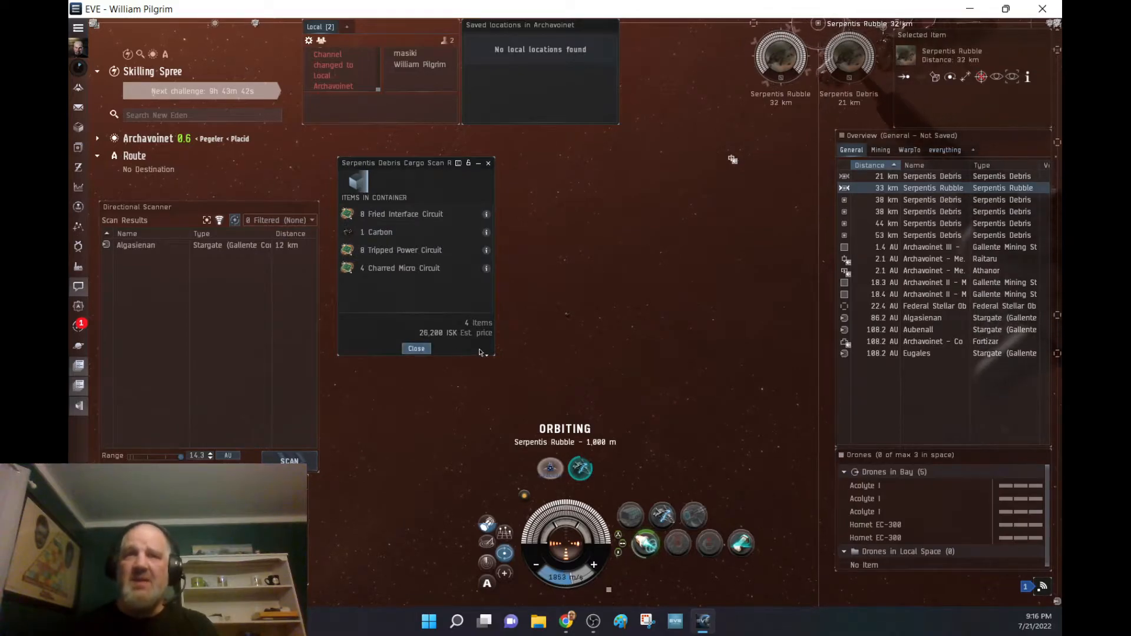
pyautogui.click(416, 348)
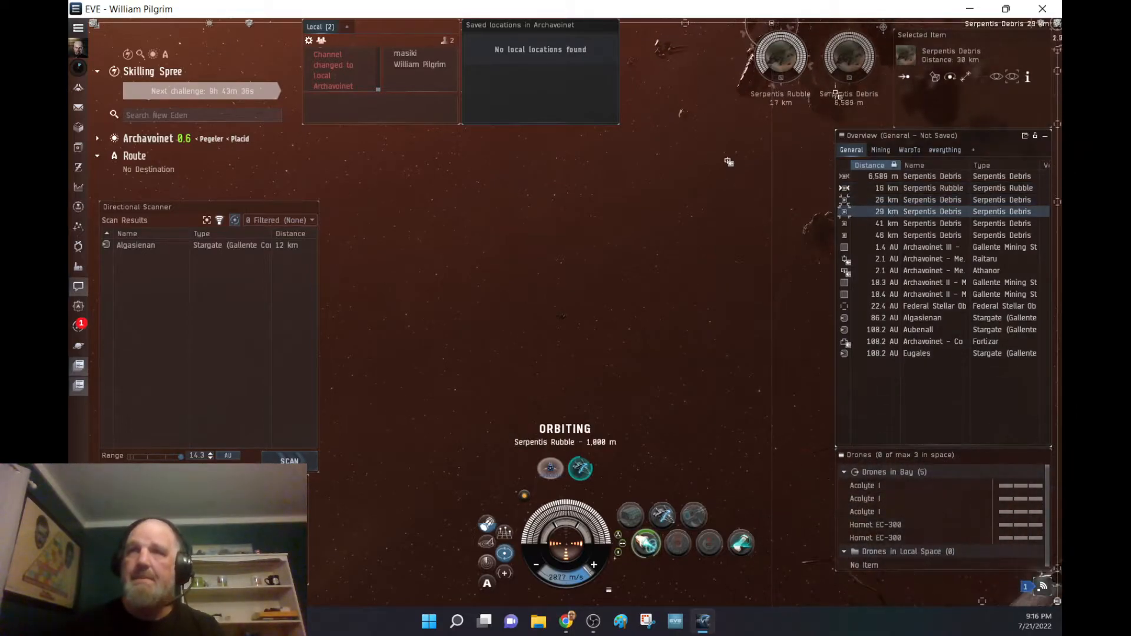
pyautogui.rightClick(932, 211)
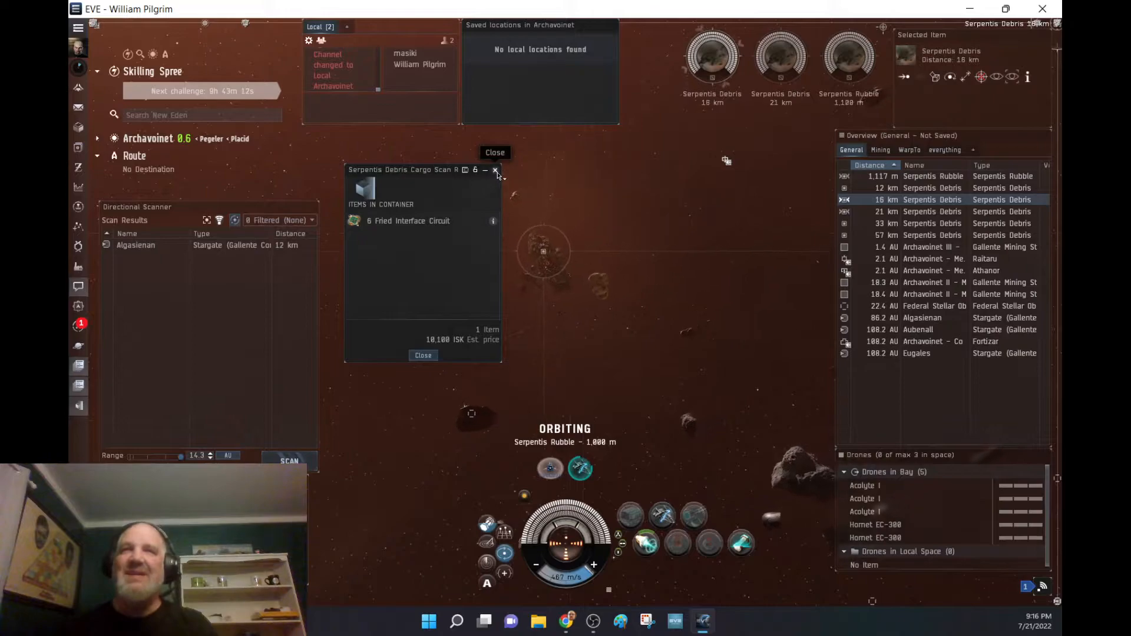
# Dismiss the debris cargo scan results before hacking the Serpentis Rubble.
pyautogui.click(495, 170)
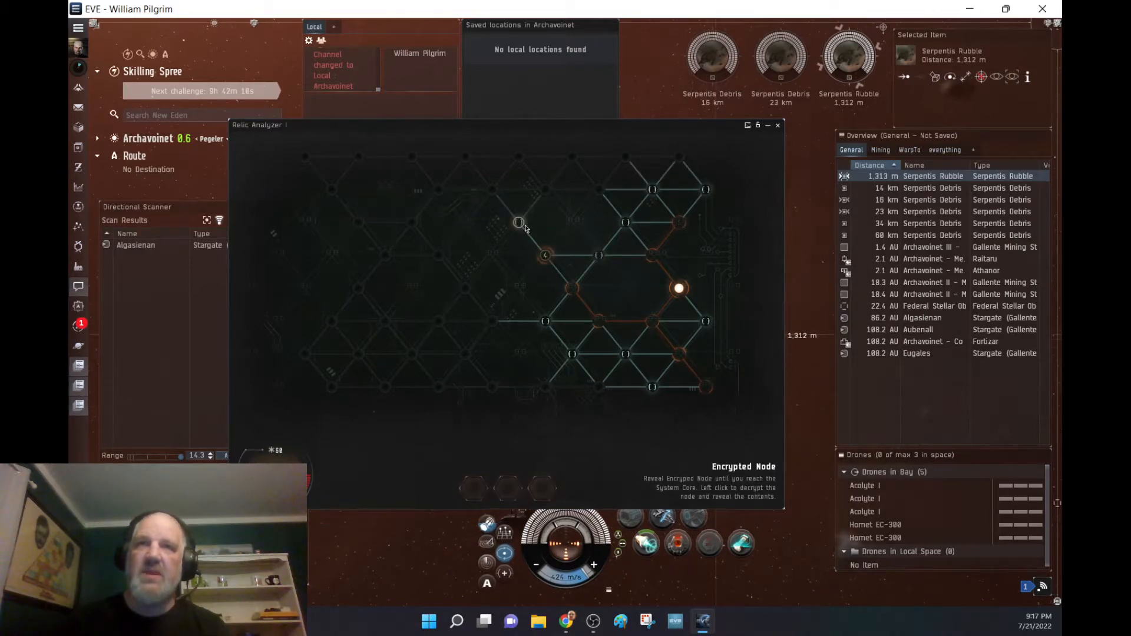
# Finish the Serpentis Rubble hack, collecting the utility subsystem, then close the cargo hold.
pyautogui.click(518, 221)
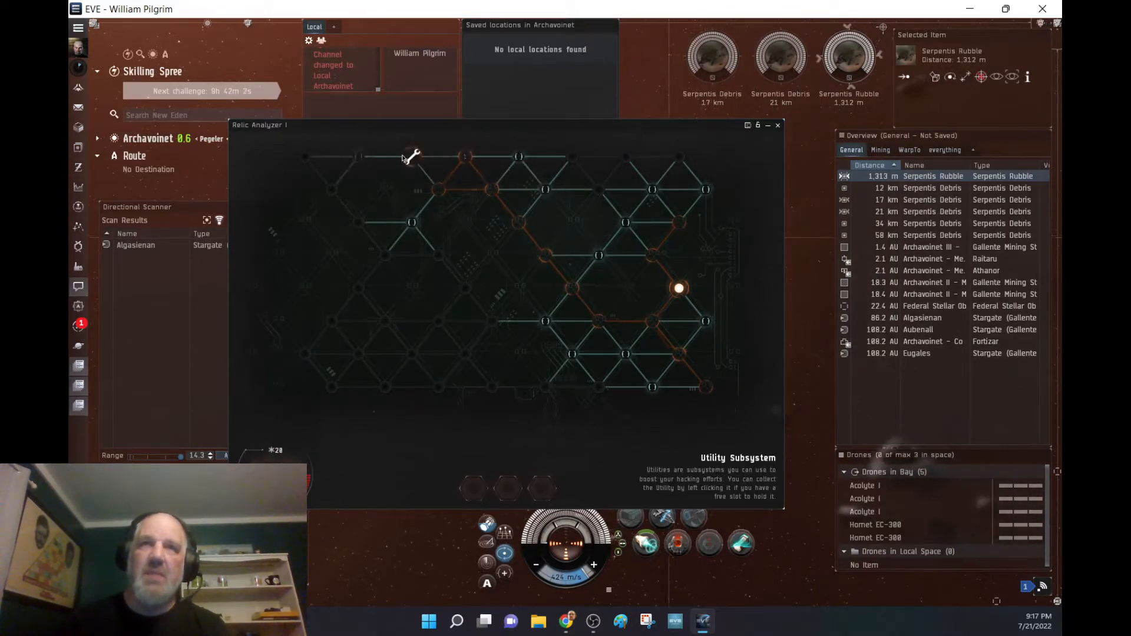
pyautogui.click(414, 156)
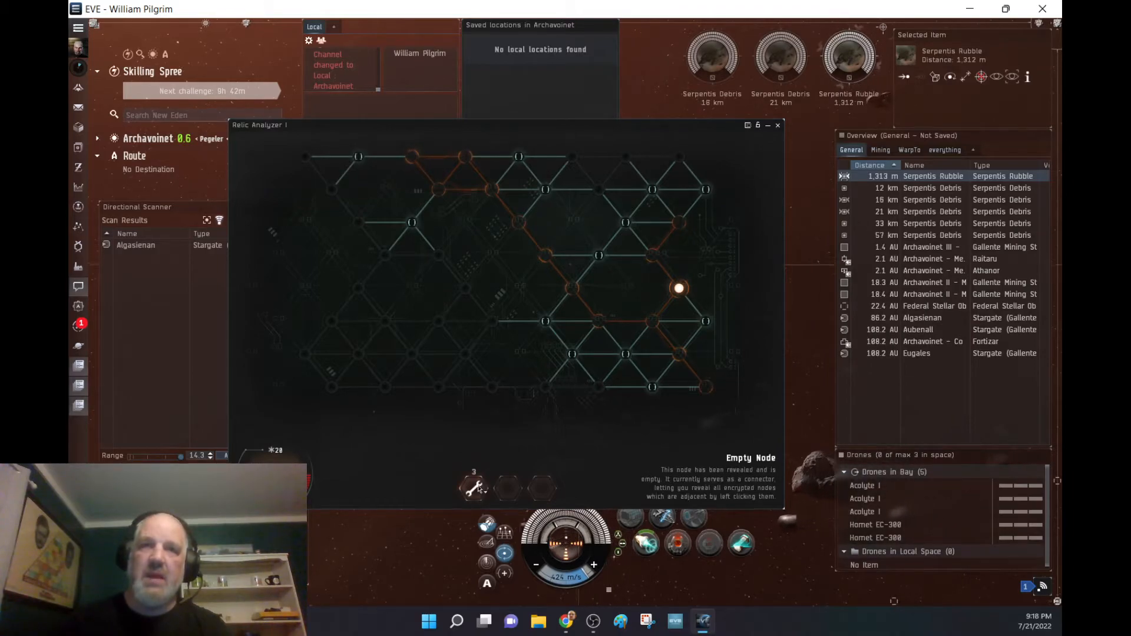
pyautogui.click(356, 157)
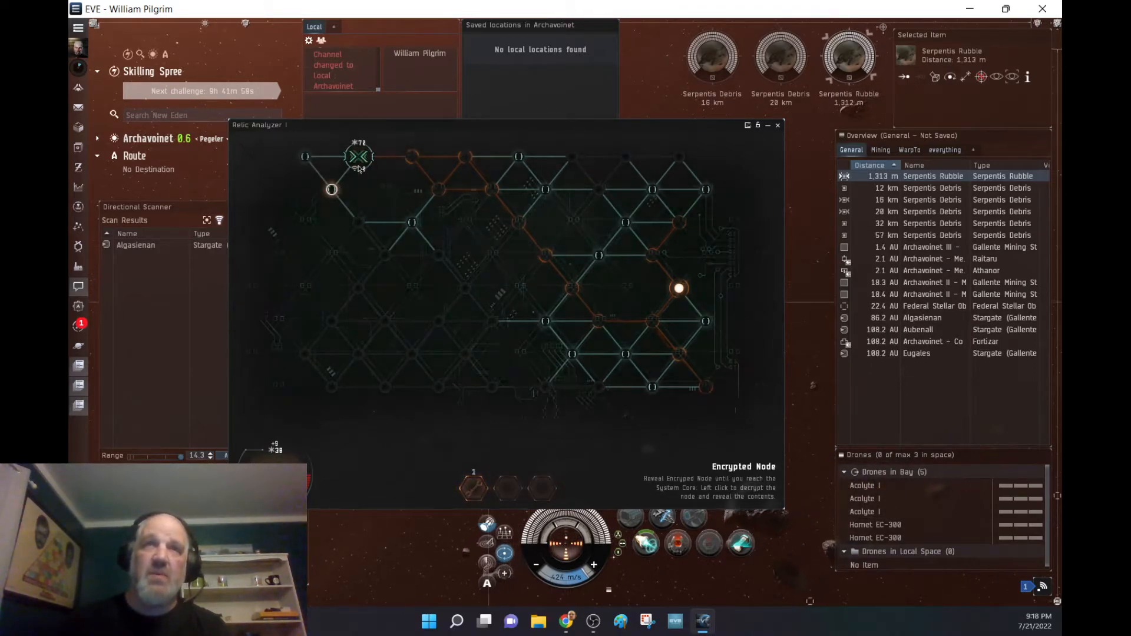
pyautogui.click(358, 156)
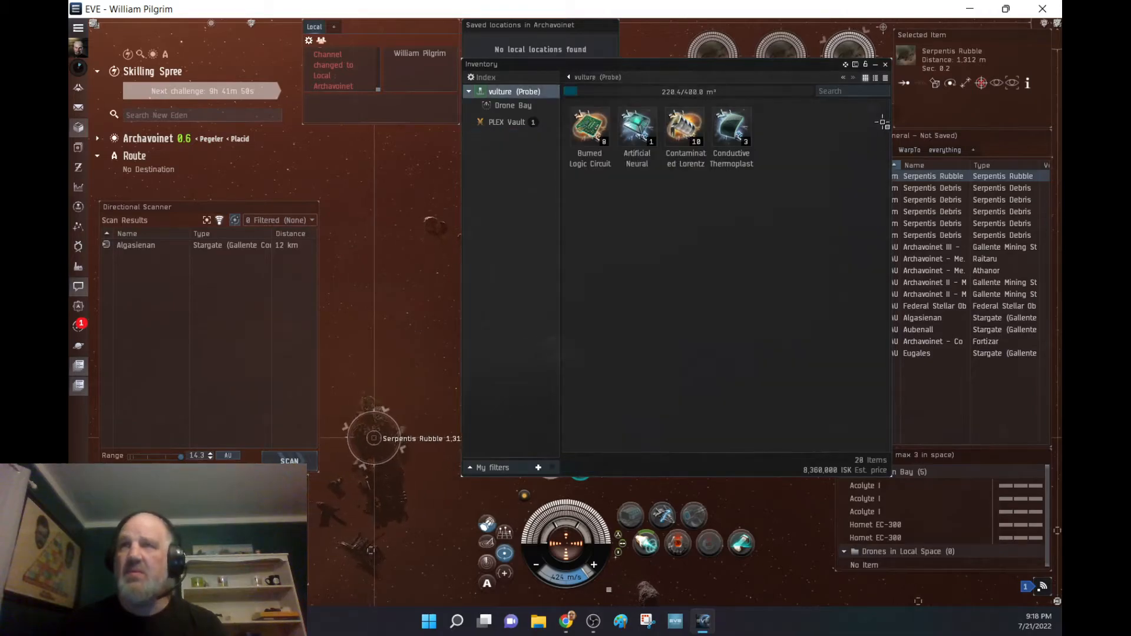
pyautogui.click(885, 64)
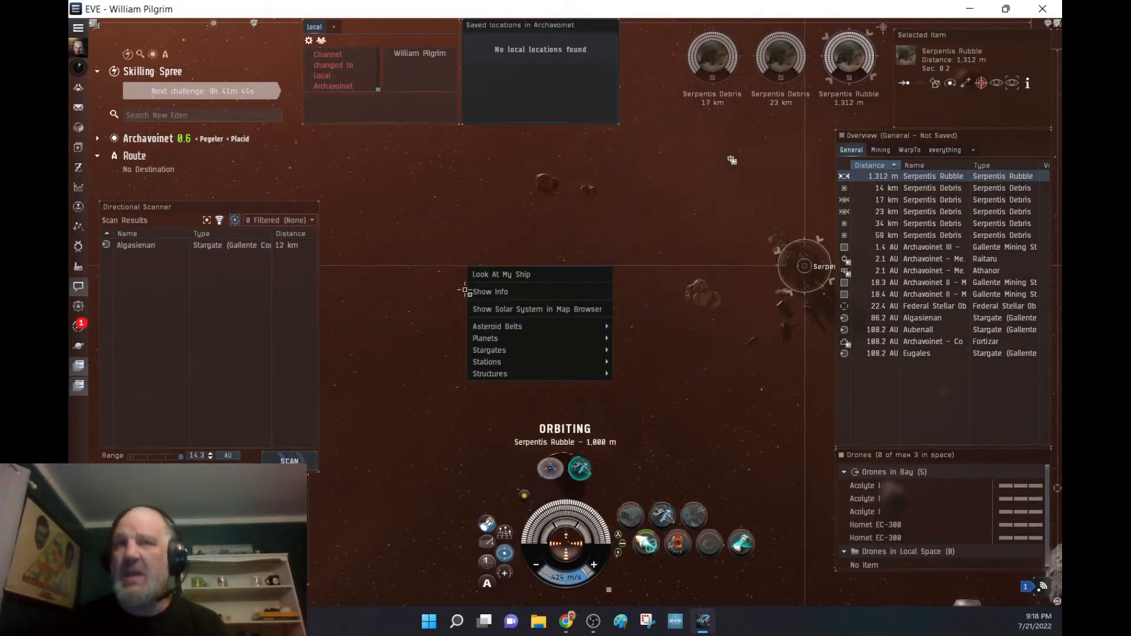
pyautogui.moveTo(489, 374)
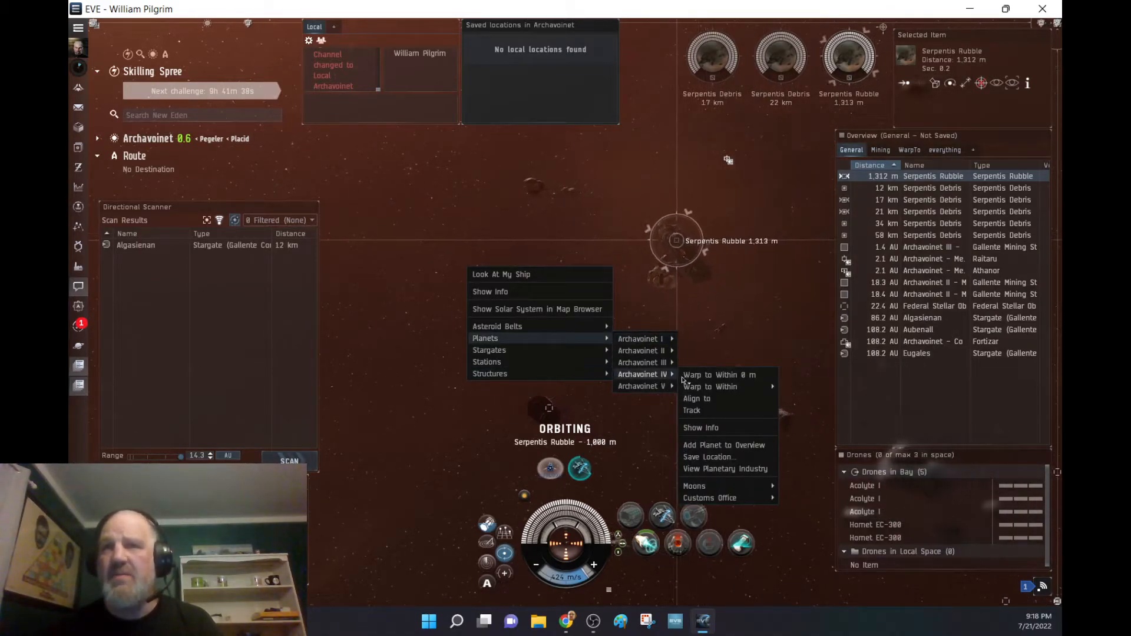
pyautogui.moveTo(710, 387)
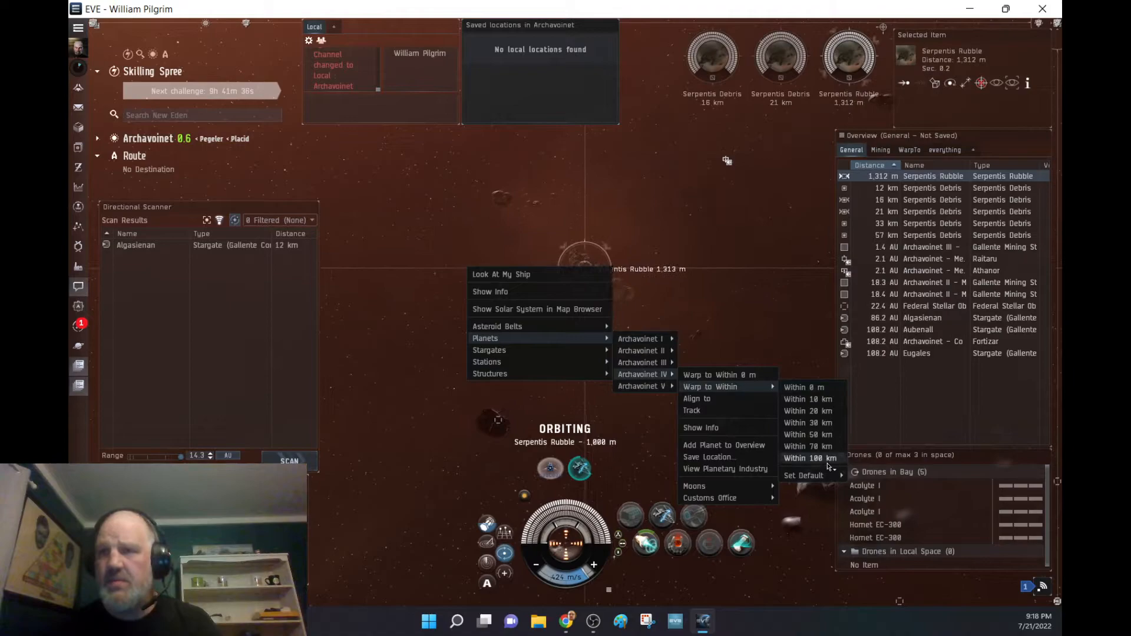
# Warp to within 100 km of planet Archavoinet IV.
pyautogui.click(810, 458)
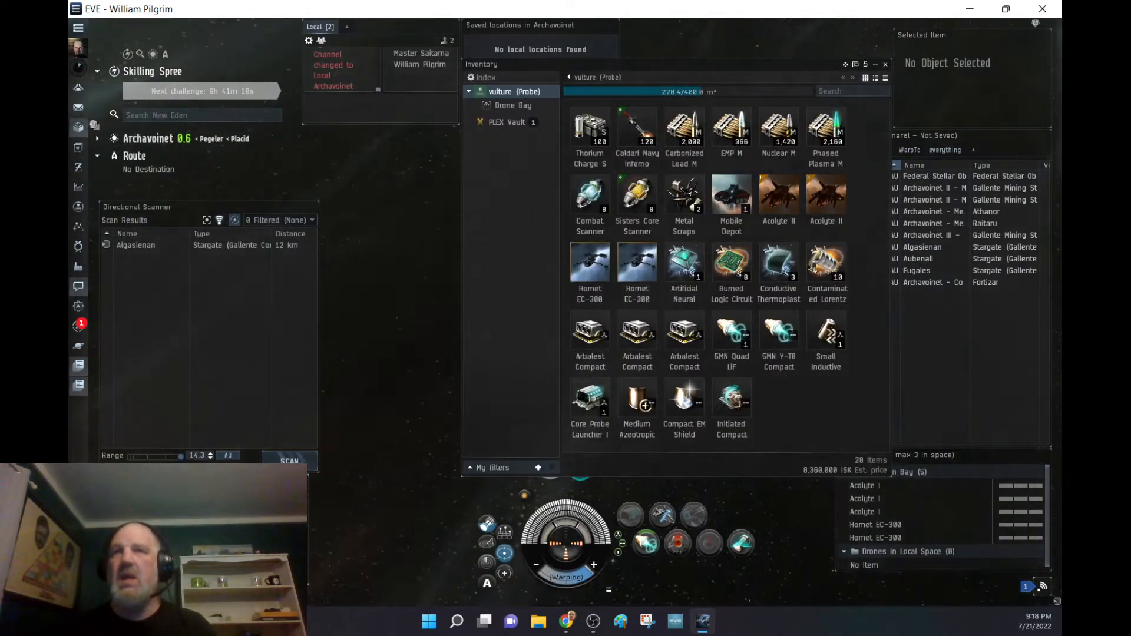
pyautogui.moveTo(731, 201)
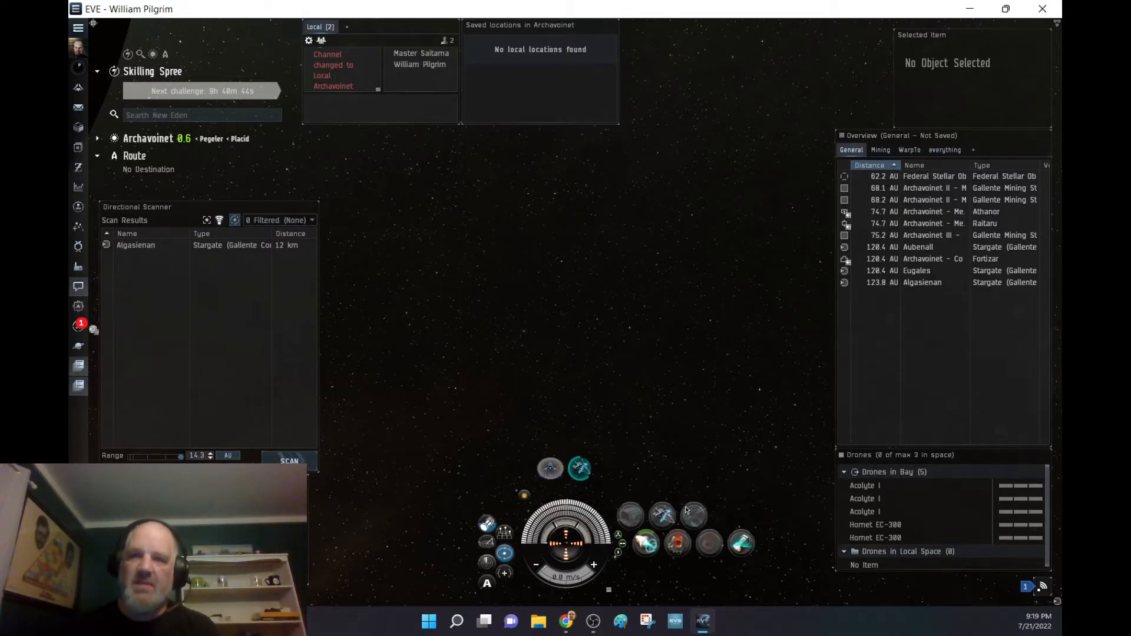
pyautogui.moveTo(629, 515)
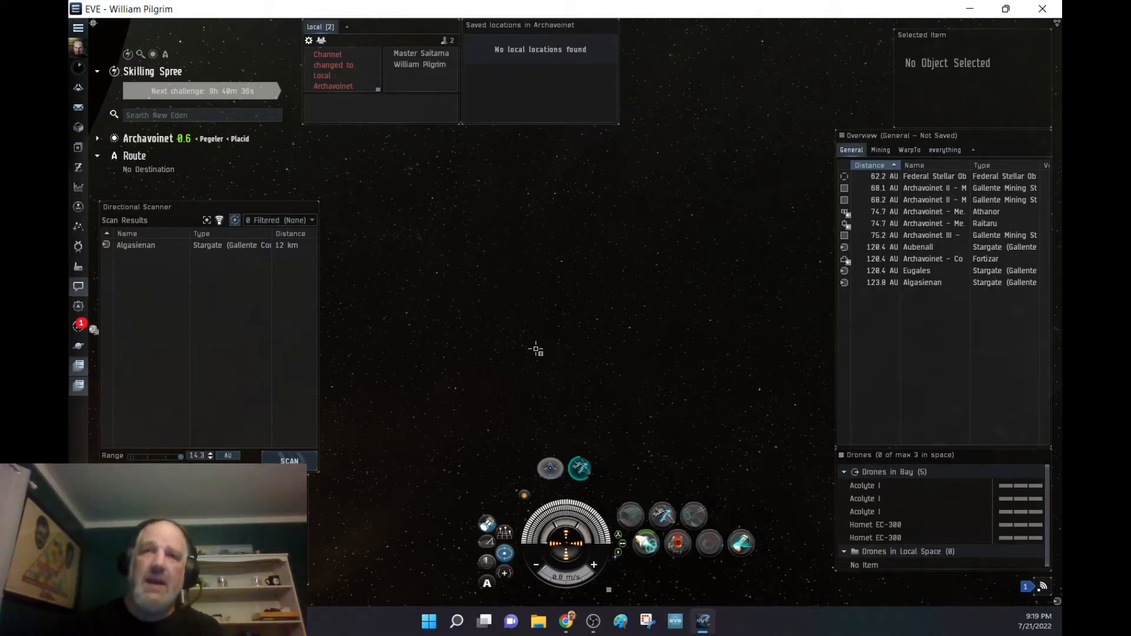
pyautogui.moveTo(78, 128)
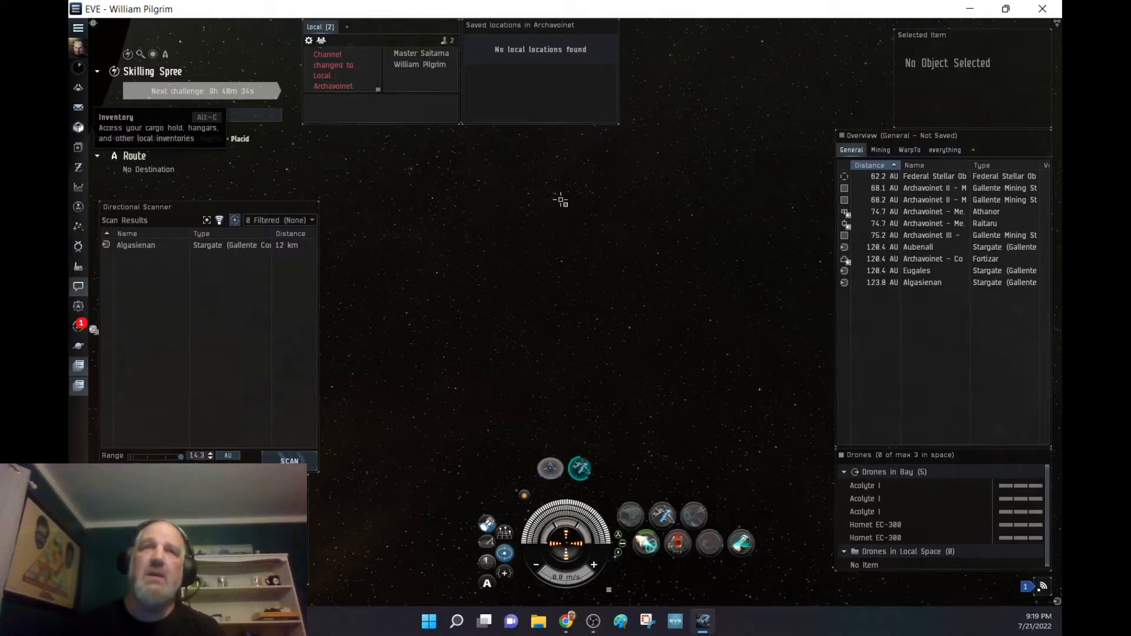
# Open the cargo hold and bring up the Mobile Depot's launch actions.
pyautogui.click(78, 128)
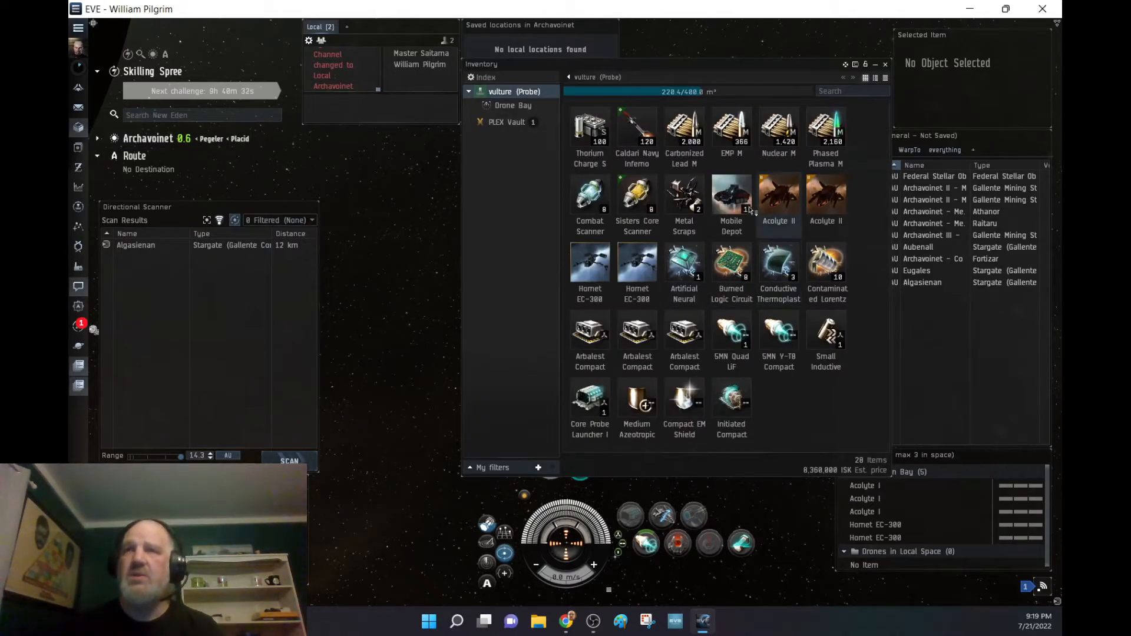
pyautogui.rightClick(731, 194)
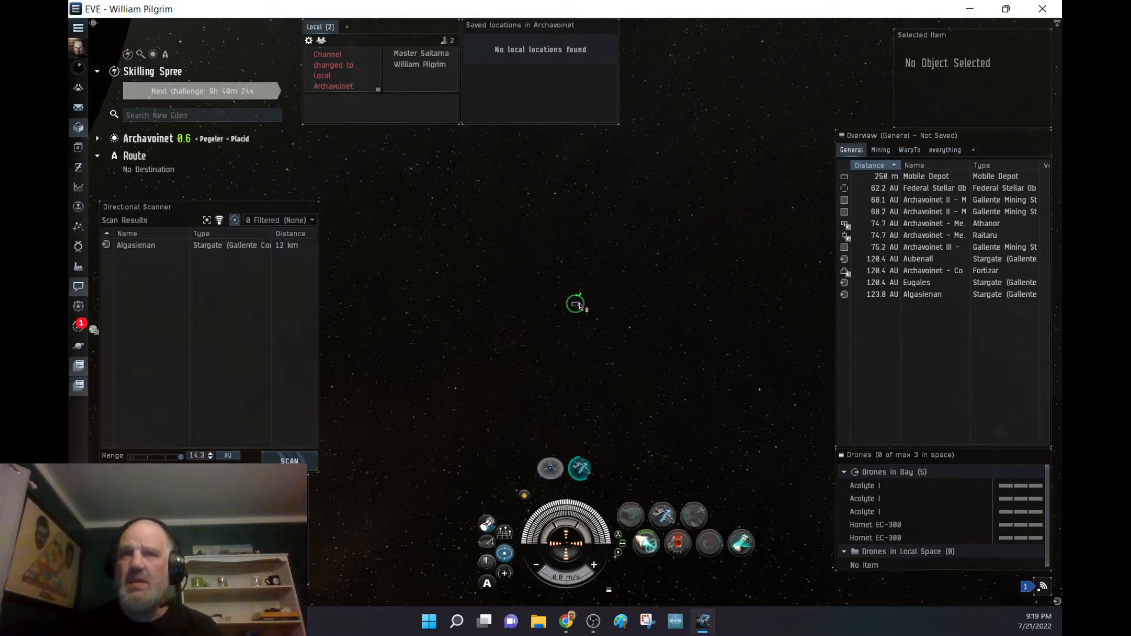
# Select the deployed Mobile Depot to orbit it at 1,000 m and run a directional scan.
pyautogui.click(576, 305)
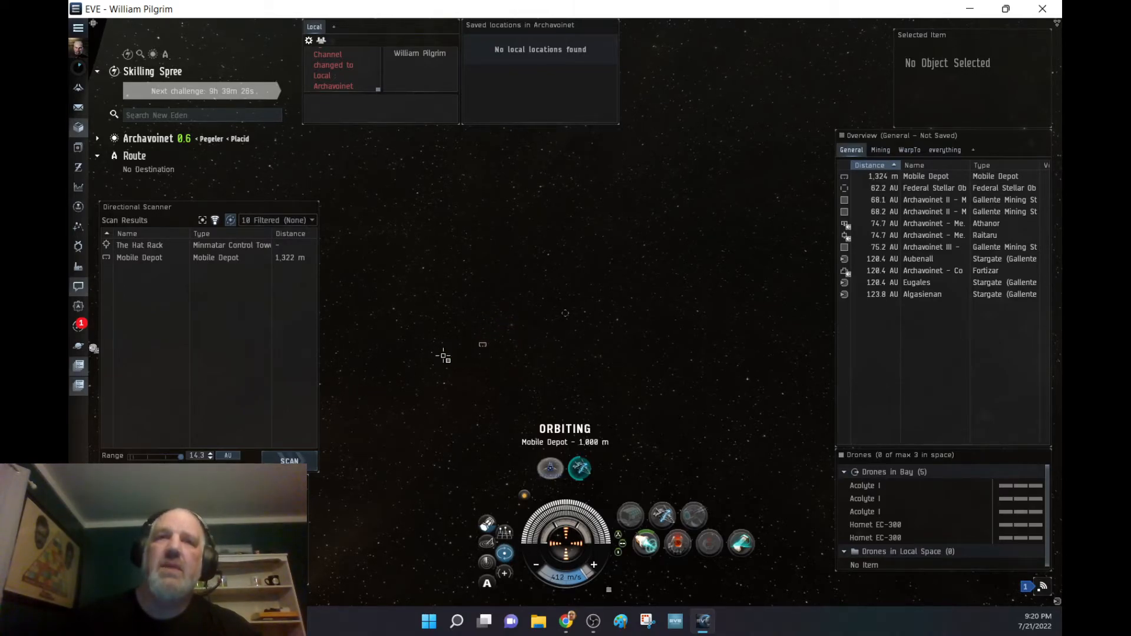
# Bring up the Mobile Depot's actions to refit the Vulture with a Salvager I.
pyautogui.rightClick(510, 340)
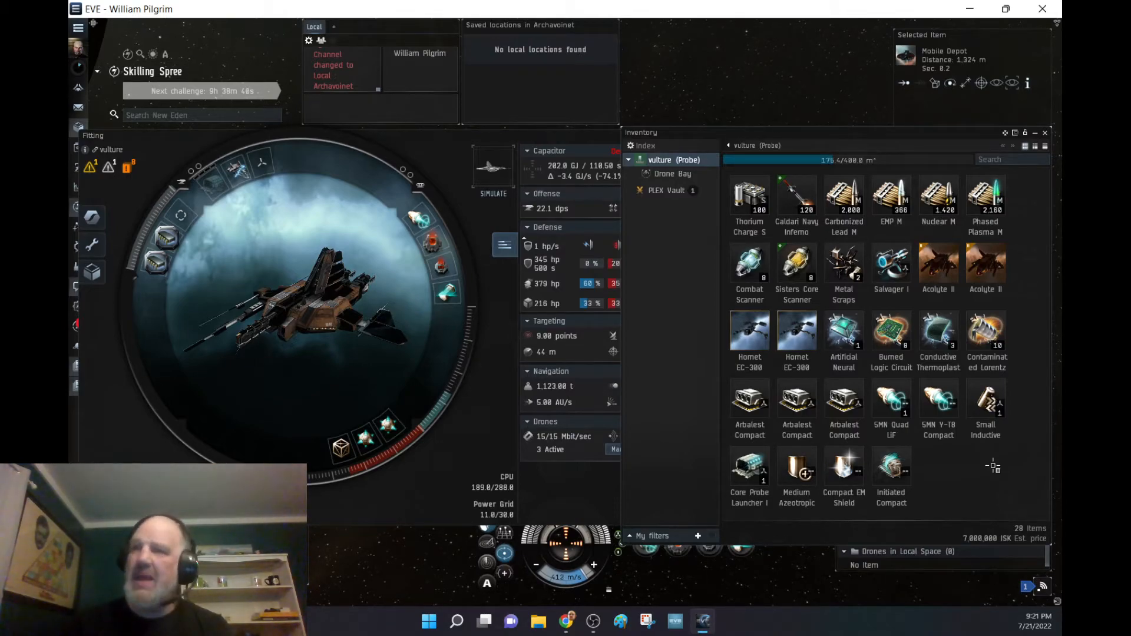
pyautogui.moveTo(946, 418)
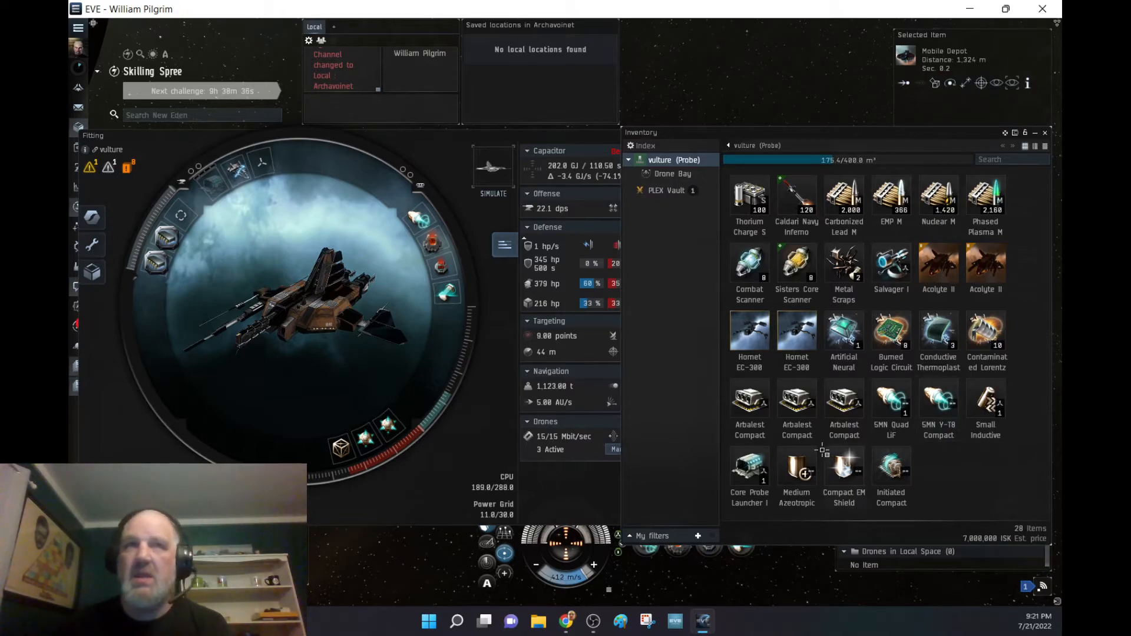
pyautogui.moveTo(951, 462)
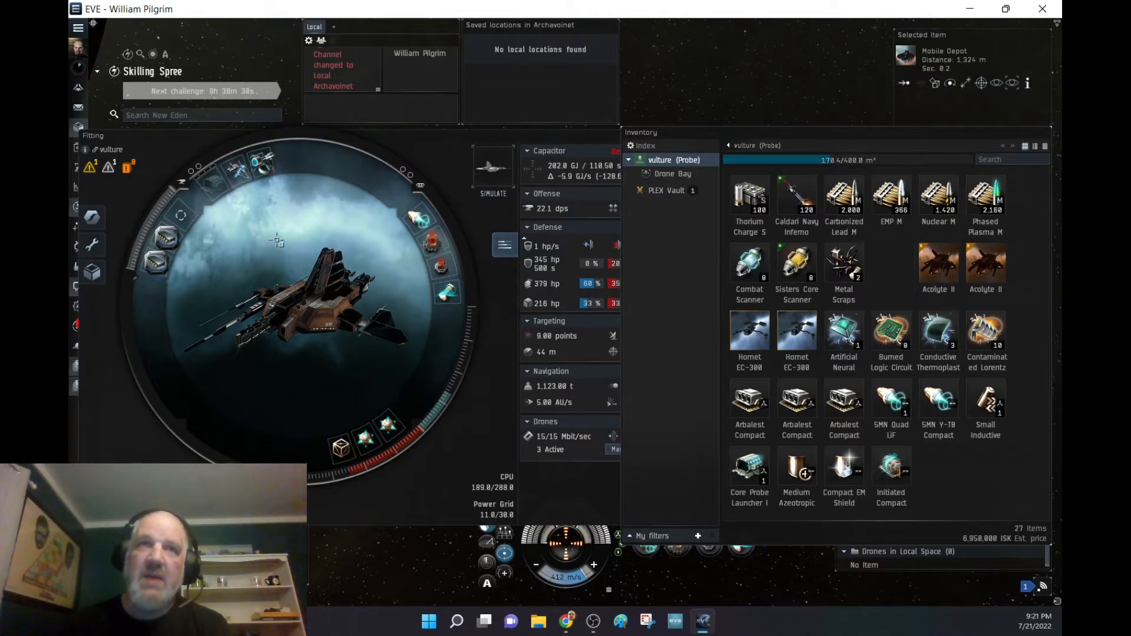
pyautogui.moveTo(218, 188)
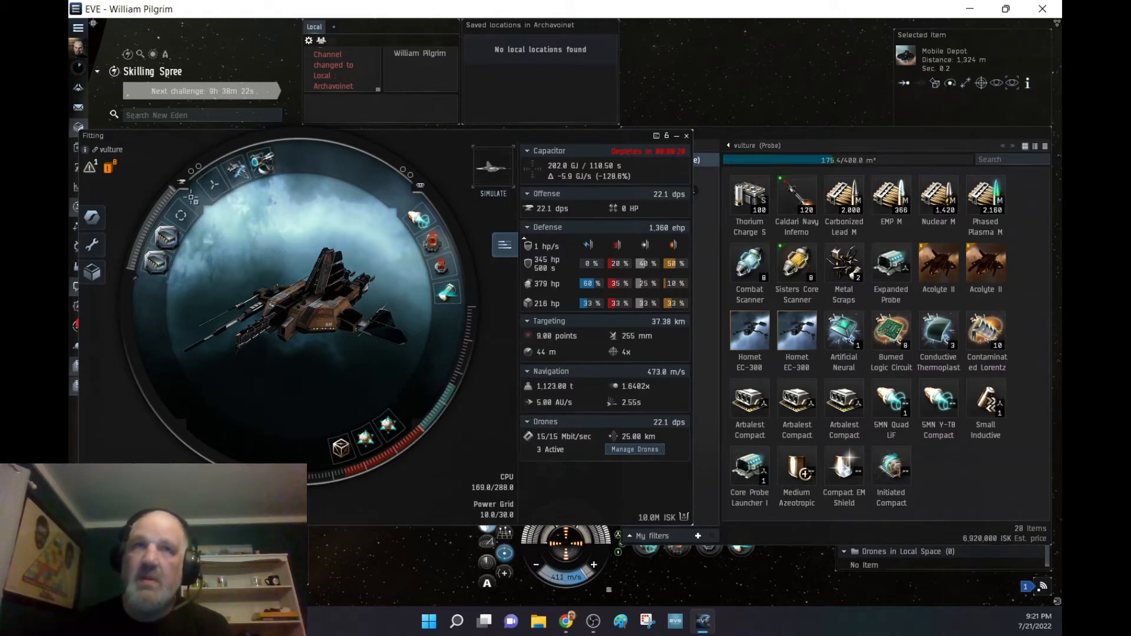
pyautogui.moveTo(262, 170)
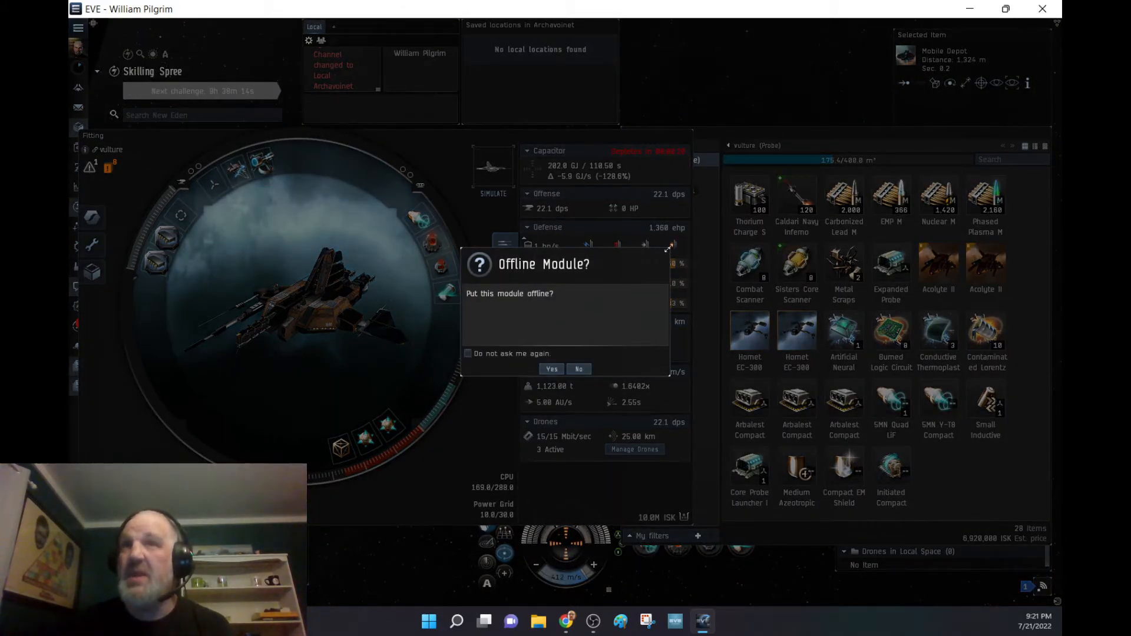
# Confirm taking the module offline, dropping CPU use to 154 of 288.
pyautogui.click(551, 368)
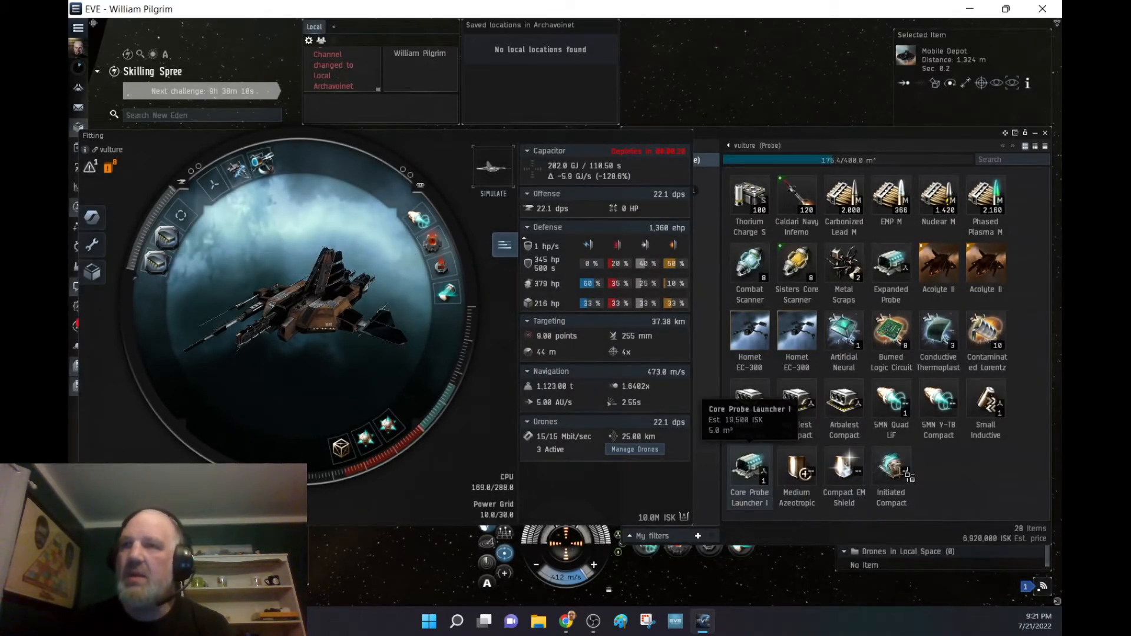
pyautogui.moveTo(890, 264)
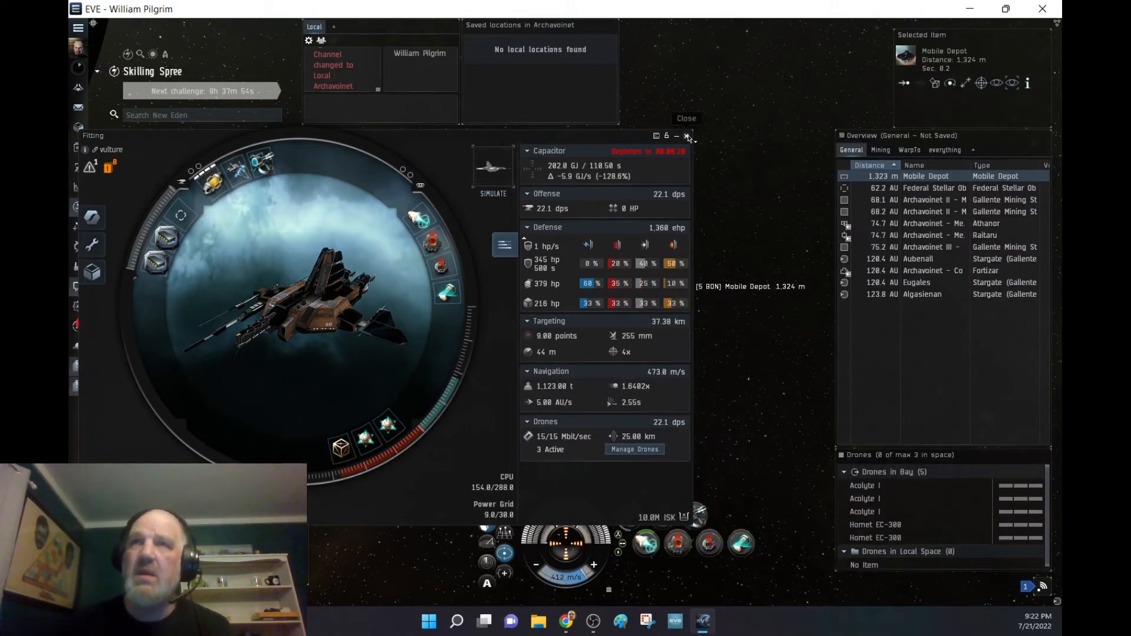
# Scoop the Mobile Depot into the cargo hold from its action menu.
pyautogui.rightClick(925, 176)
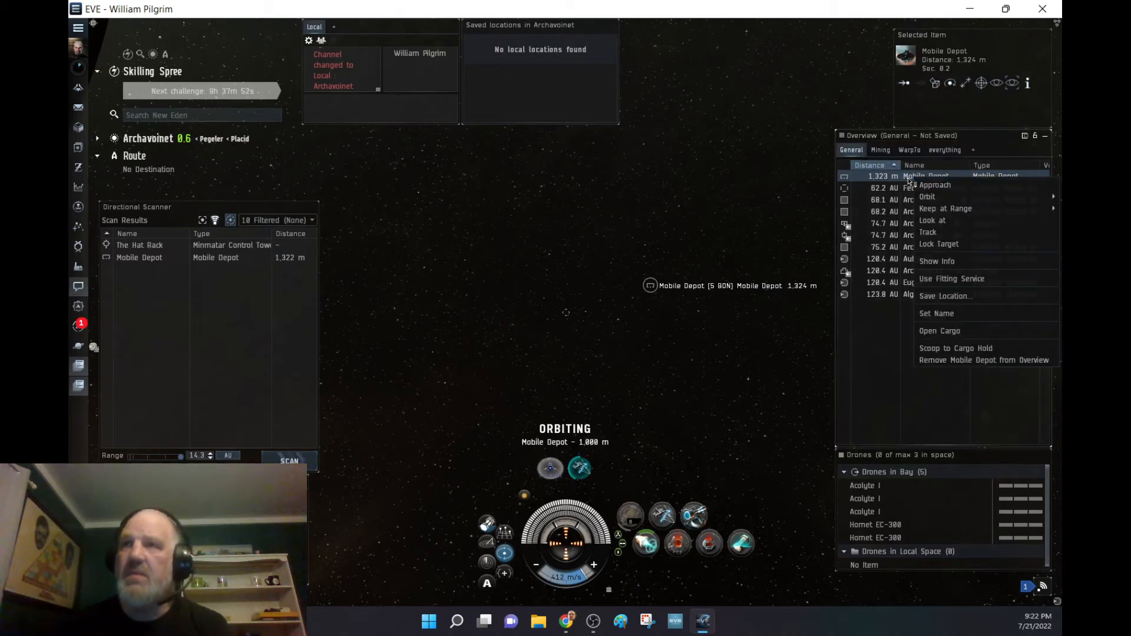
pyautogui.click(742, 426)
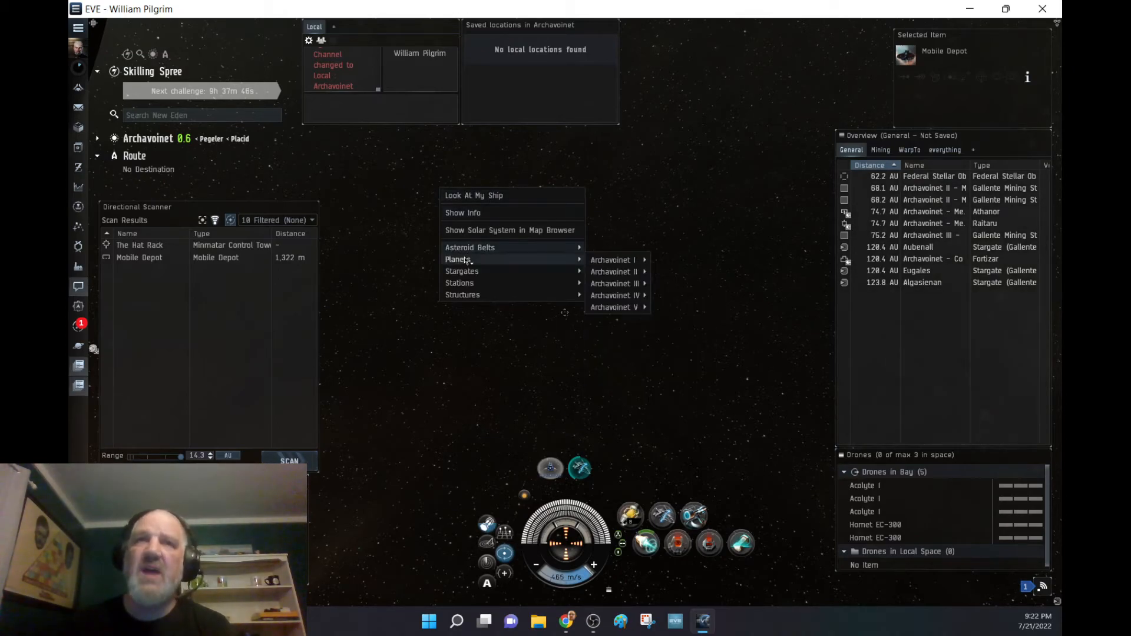
pyautogui.moveTo(616, 295)
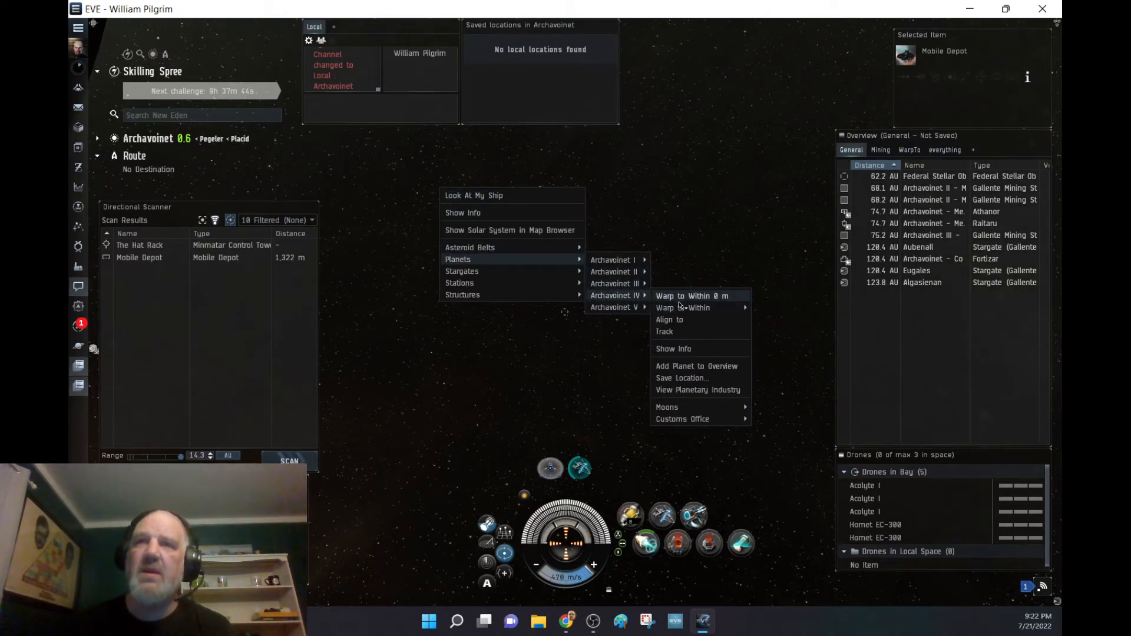
# Warp toward planet Archavoinet IV, then pick the Aubenall stargate as the warp destination.
pyautogui.click(689, 296)
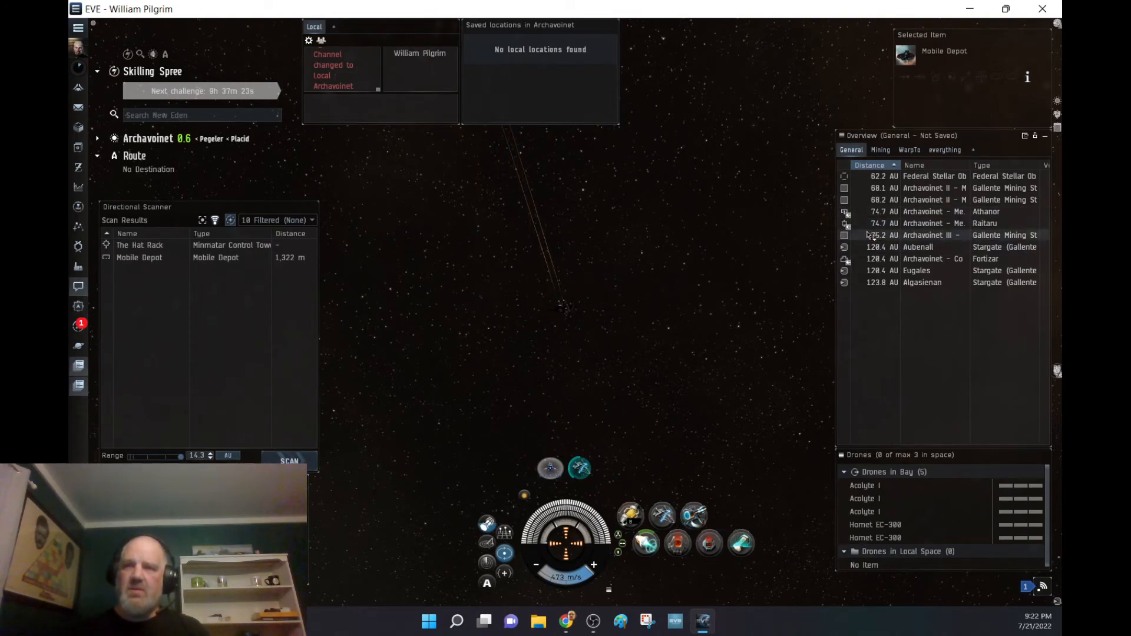
pyautogui.click(918, 247)
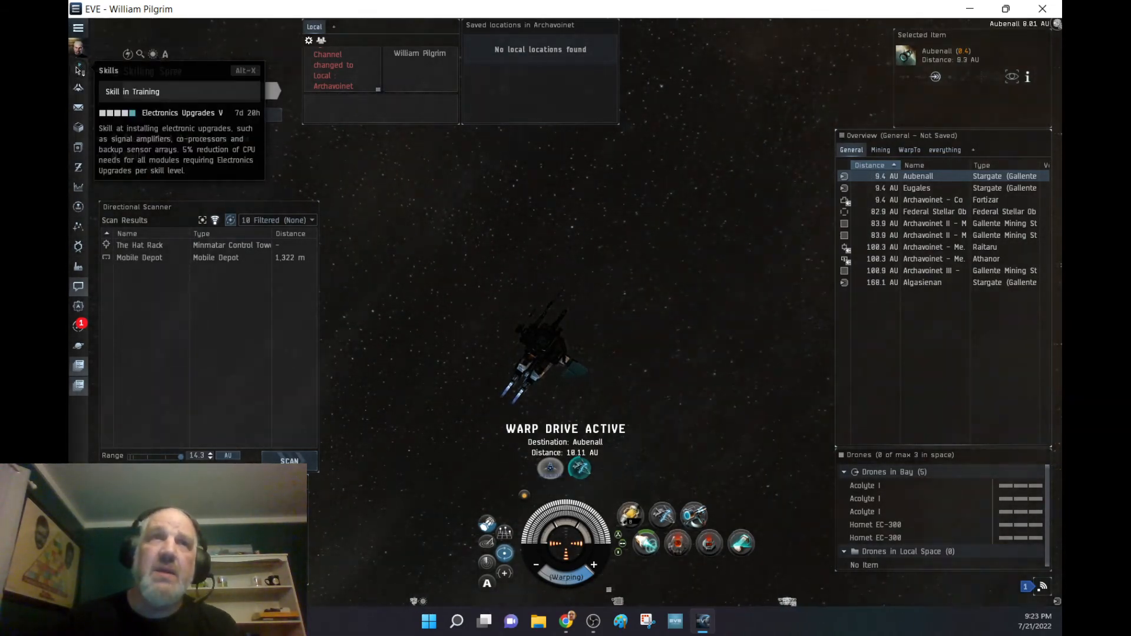
# Check Cloaking II and III queued behind Electronics Upgrades V in the training queue.
pyautogui.click(76, 70)
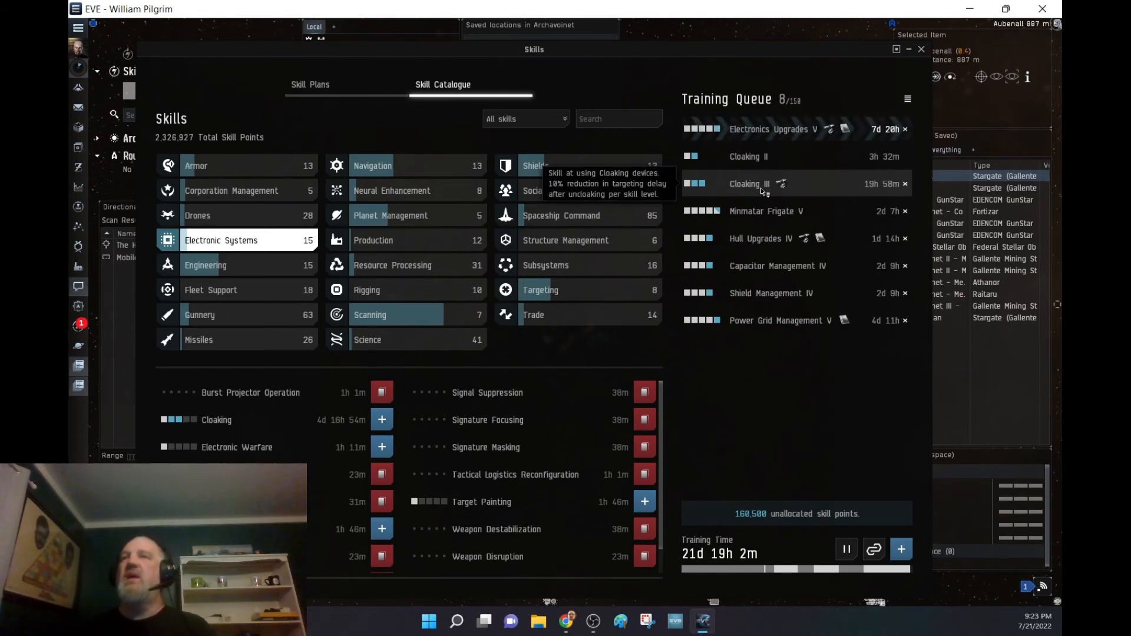
pyautogui.moveTo(840, 132)
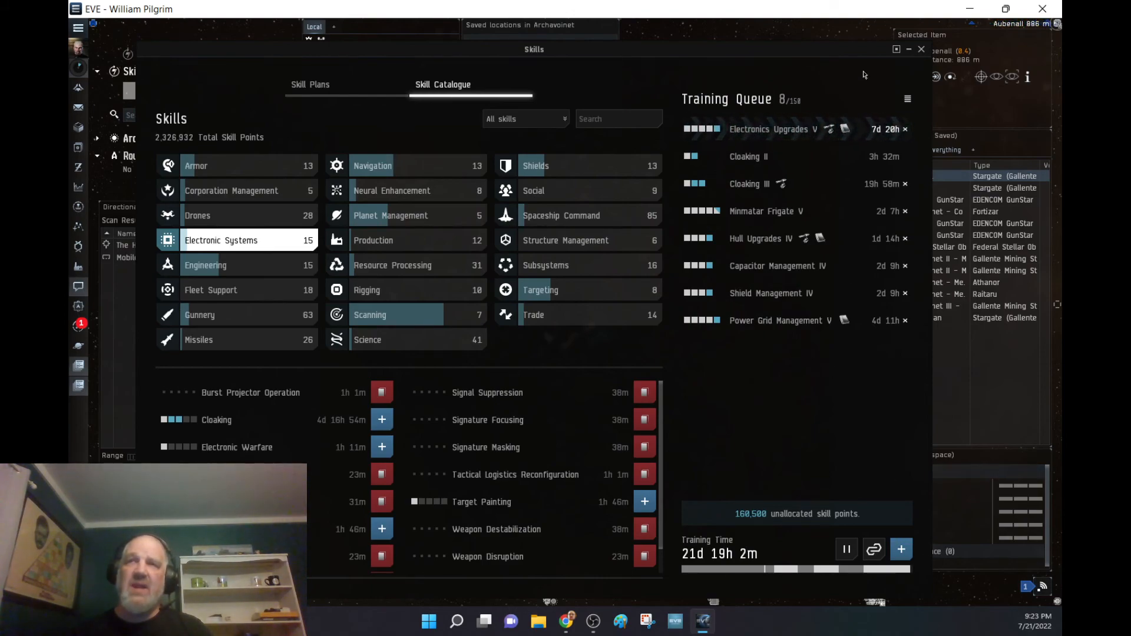
pyautogui.click(910, 49)
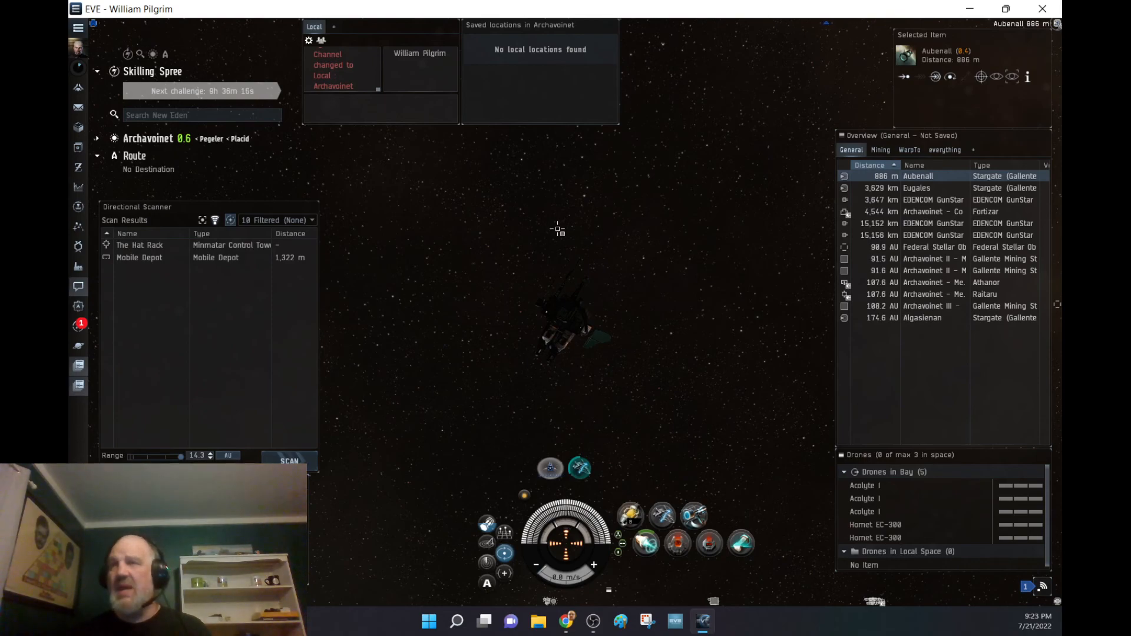
pyautogui.moveTo(564, 221)
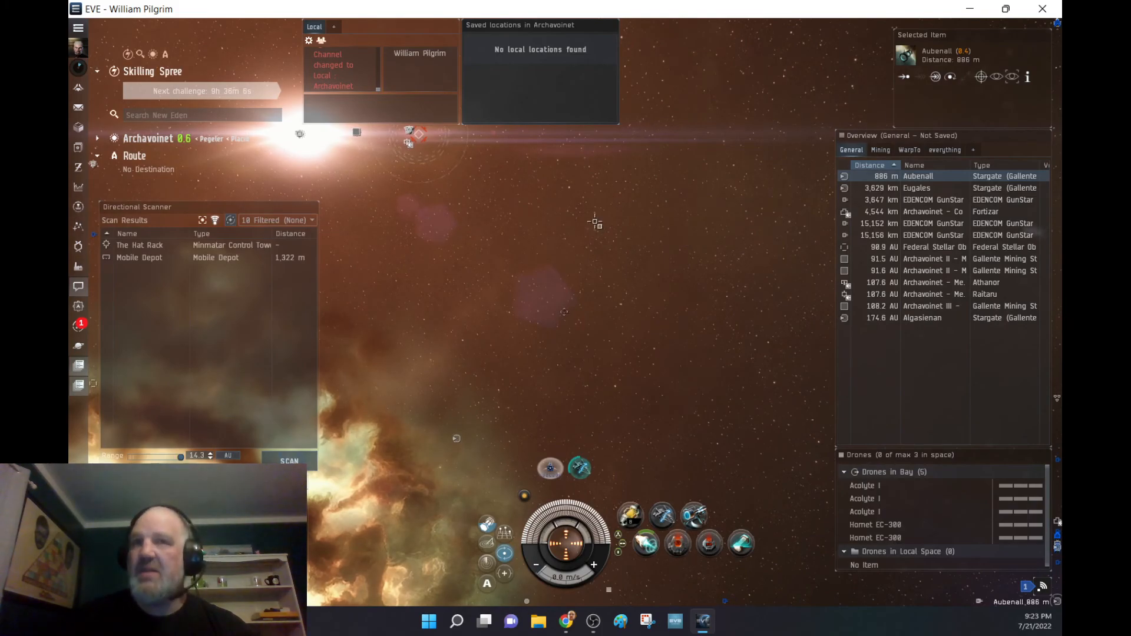
pyautogui.moveTo(520, 230)
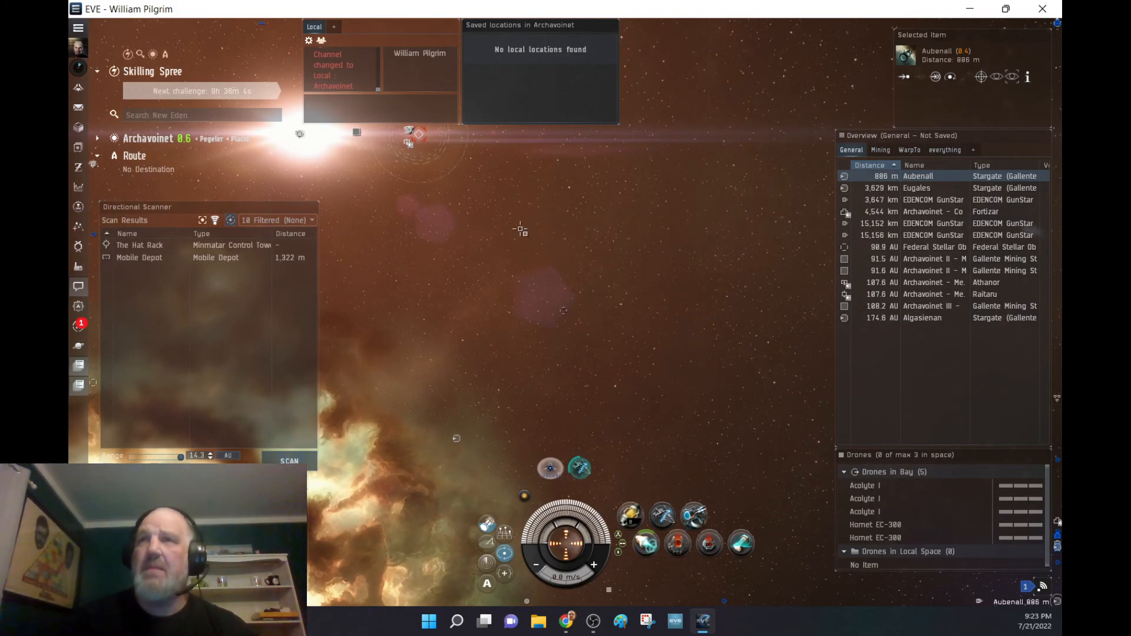